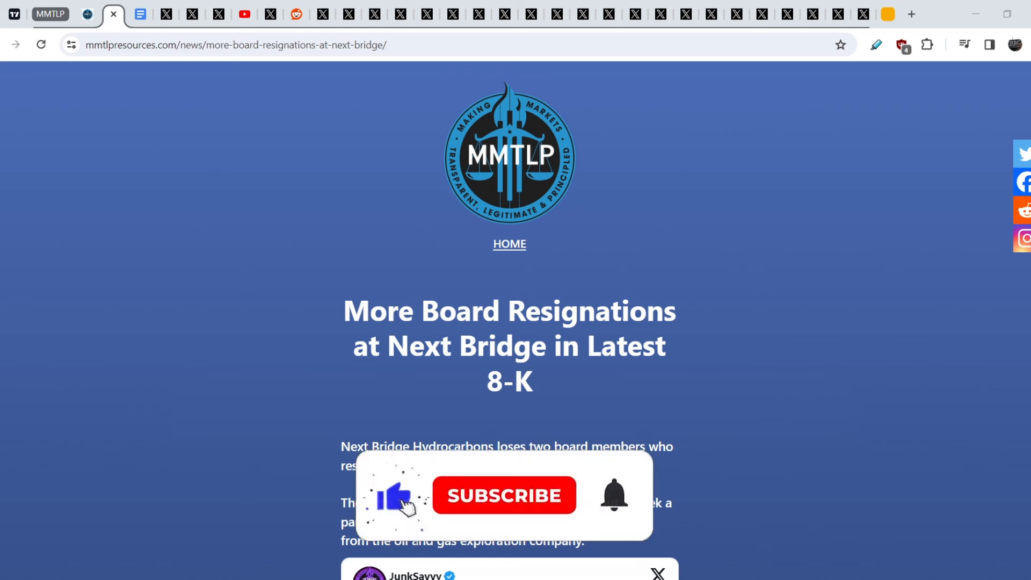
# Scroll into the article and highlight the sentences about personal reasons and the two resignations
pyautogui.click(503, 495)
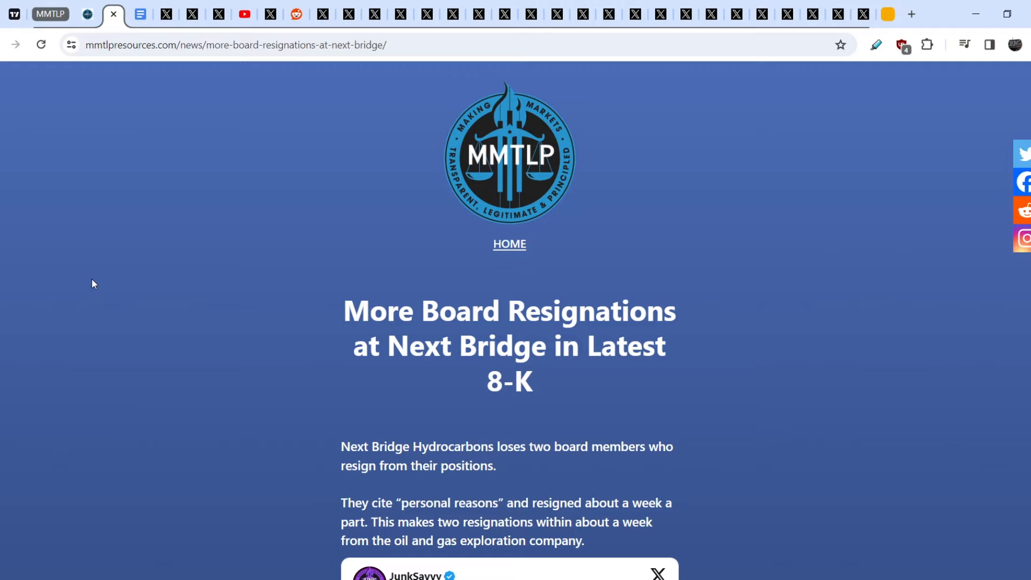
pyautogui.scroll(-3)
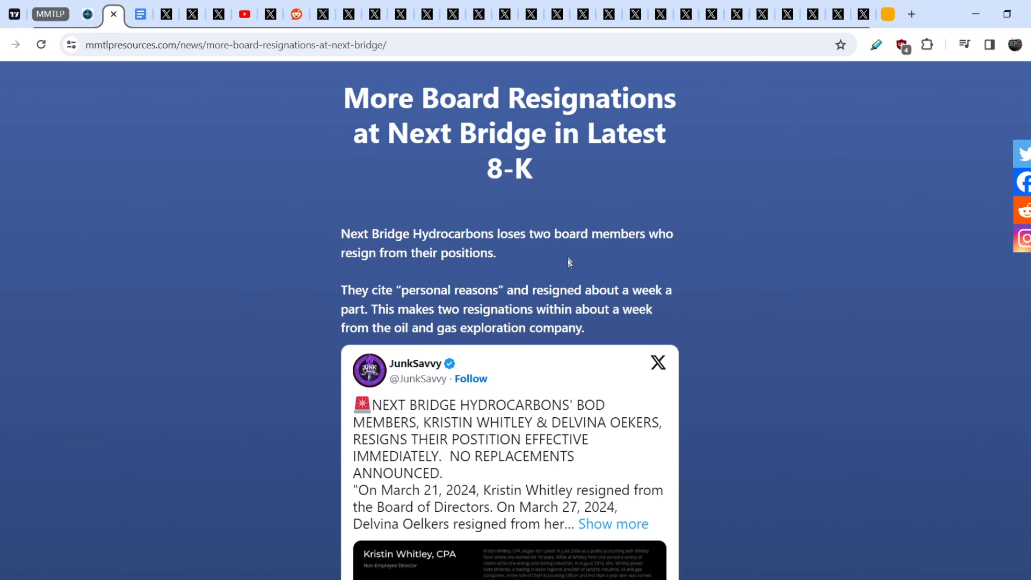
pyautogui.moveTo(335, 269)
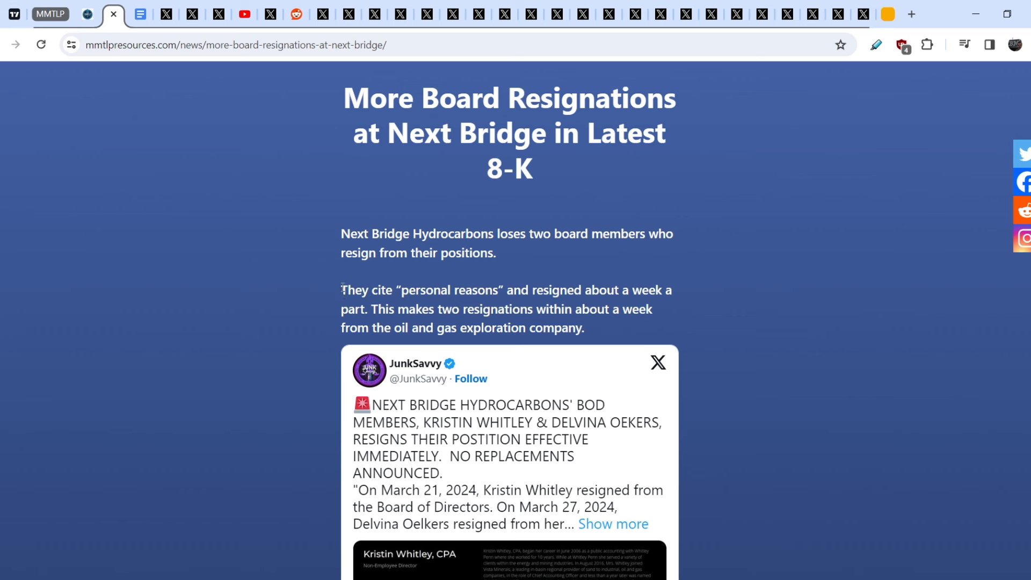
pyautogui.moveTo(341, 290); pyautogui.dragTo(599, 295)
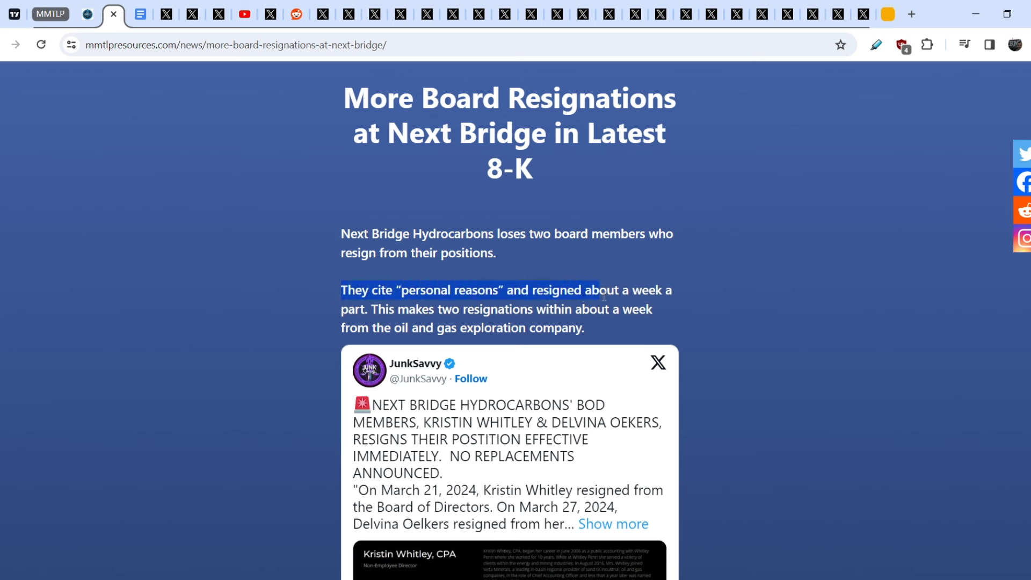
pyautogui.moveTo(603, 294); pyautogui.dragTo(378, 309)
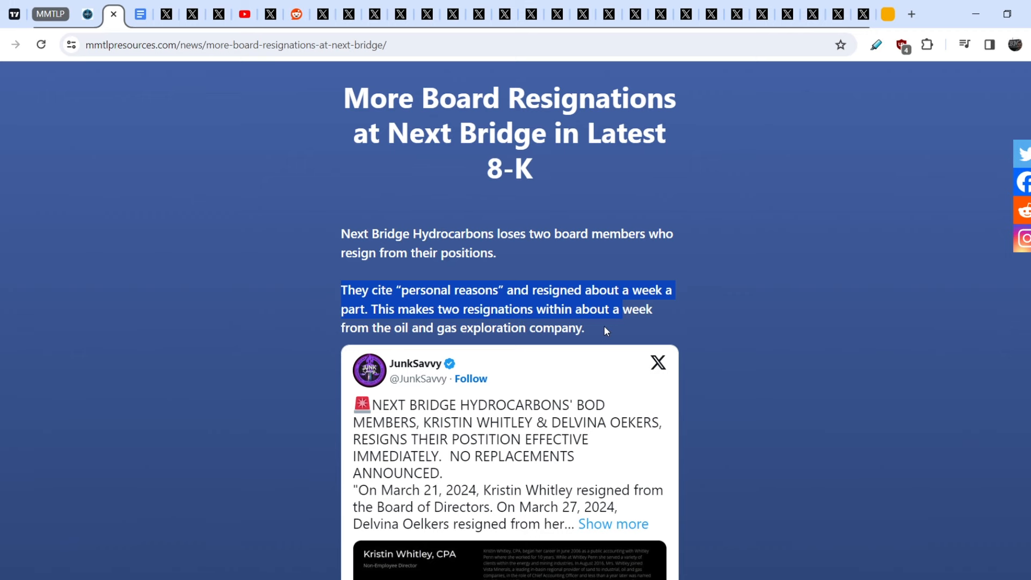
pyautogui.moveTo(608, 331)
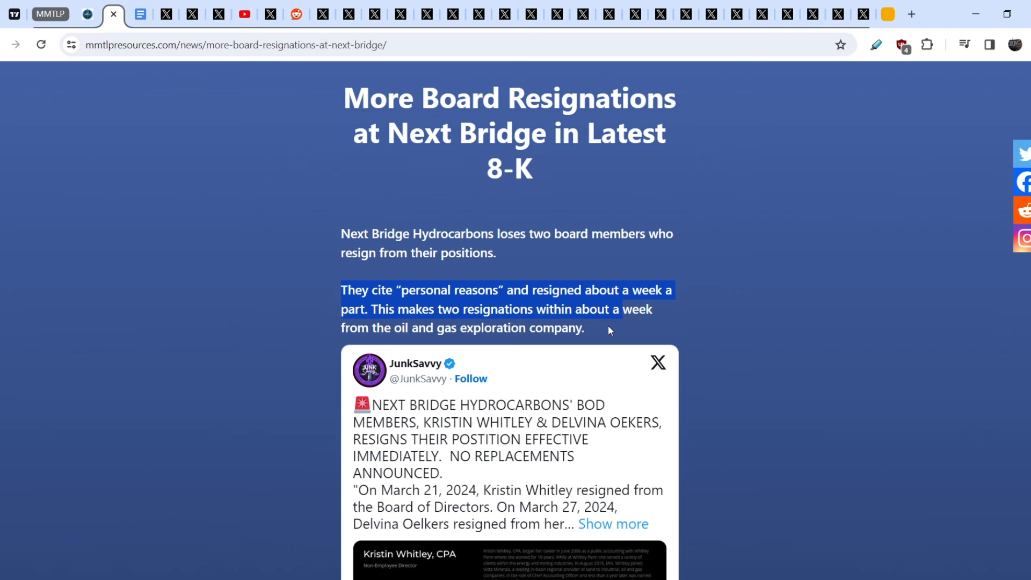
# Continue down to the closing paragraph about Next Bridge and highlight it in full
pyautogui.scroll(-3)
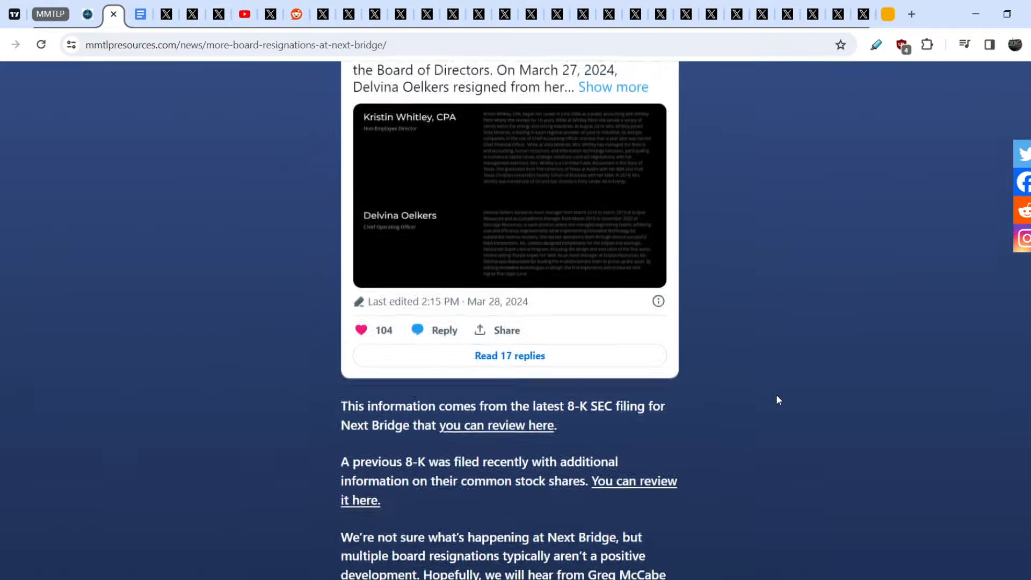
pyautogui.scroll(-3)
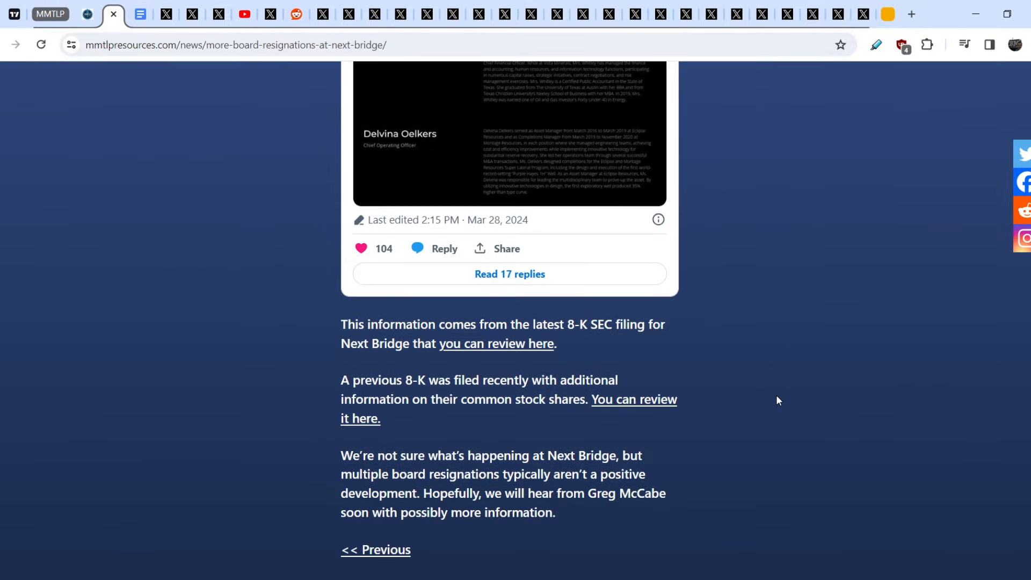
pyautogui.moveTo(480, 352)
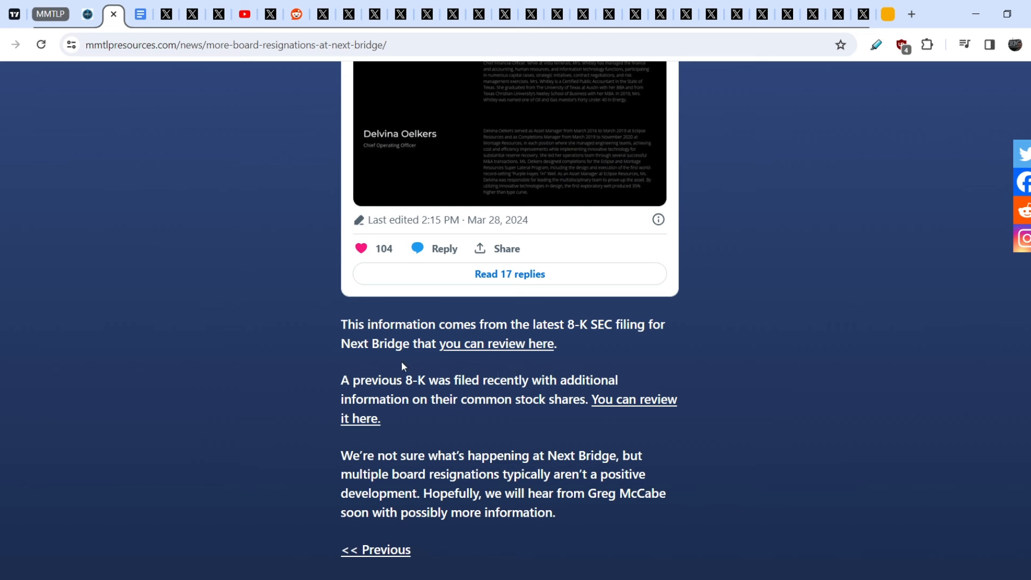
pyautogui.moveTo(264, 389)
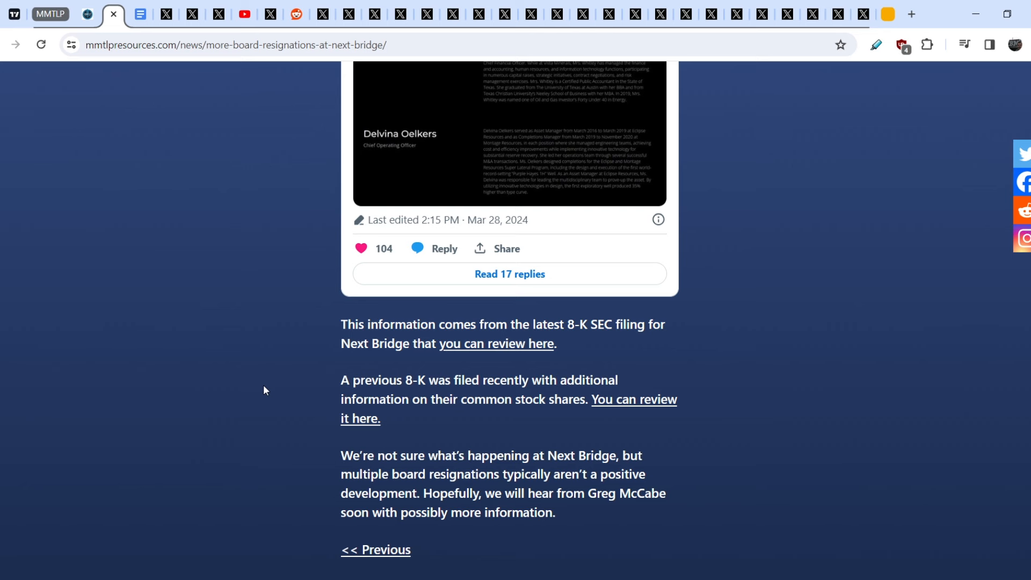
pyautogui.scroll(-3)
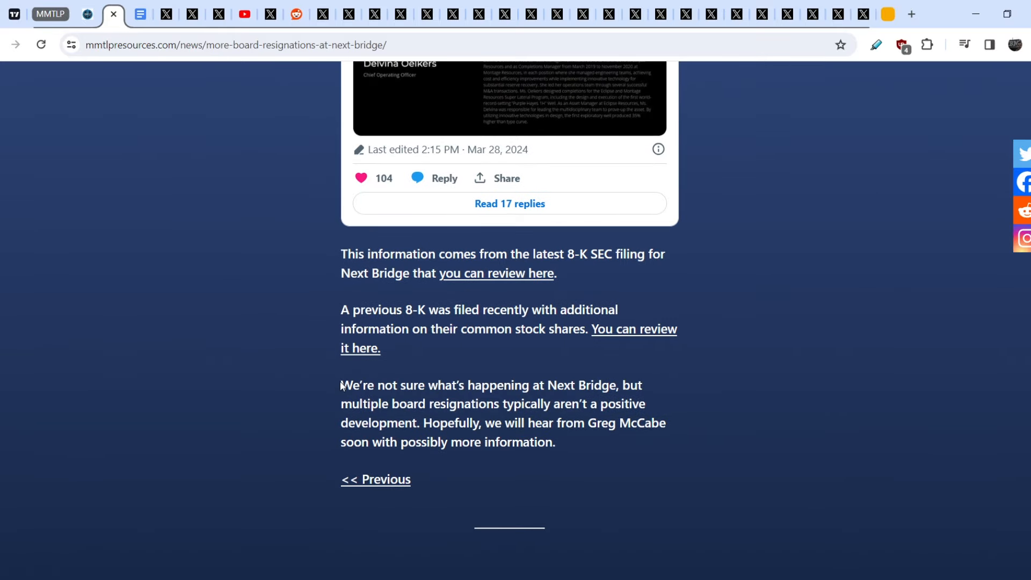
pyautogui.moveTo(340, 384); pyautogui.dragTo(533, 403)
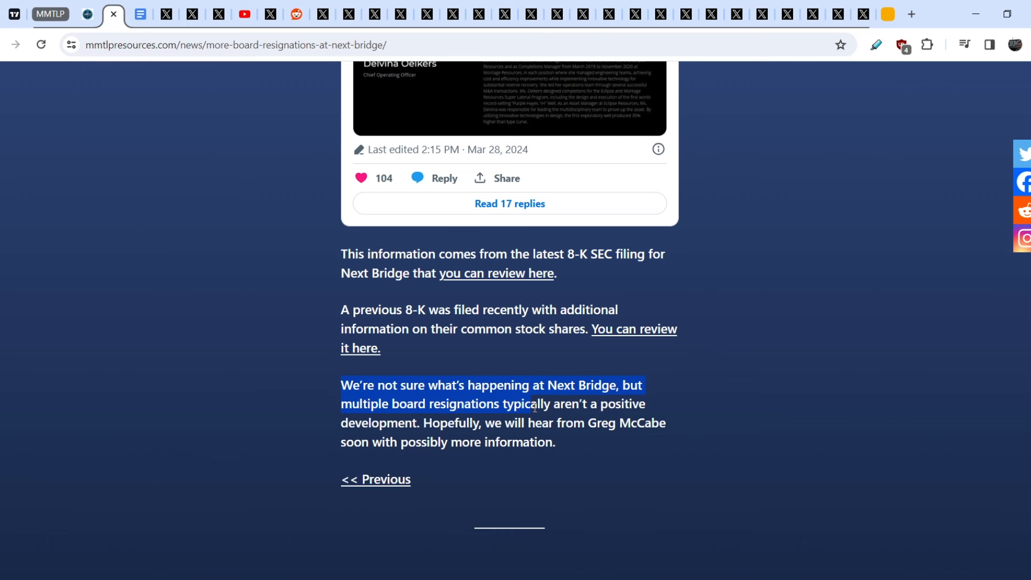
pyautogui.moveTo(535, 405); pyautogui.dragTo(575, 441)
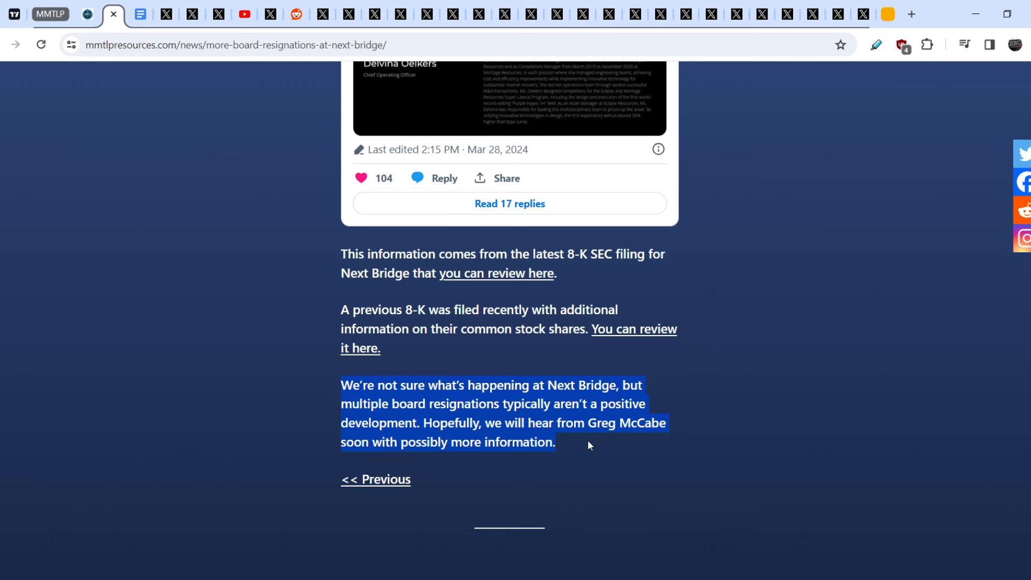
pyautogui.moveTo(213, 405)
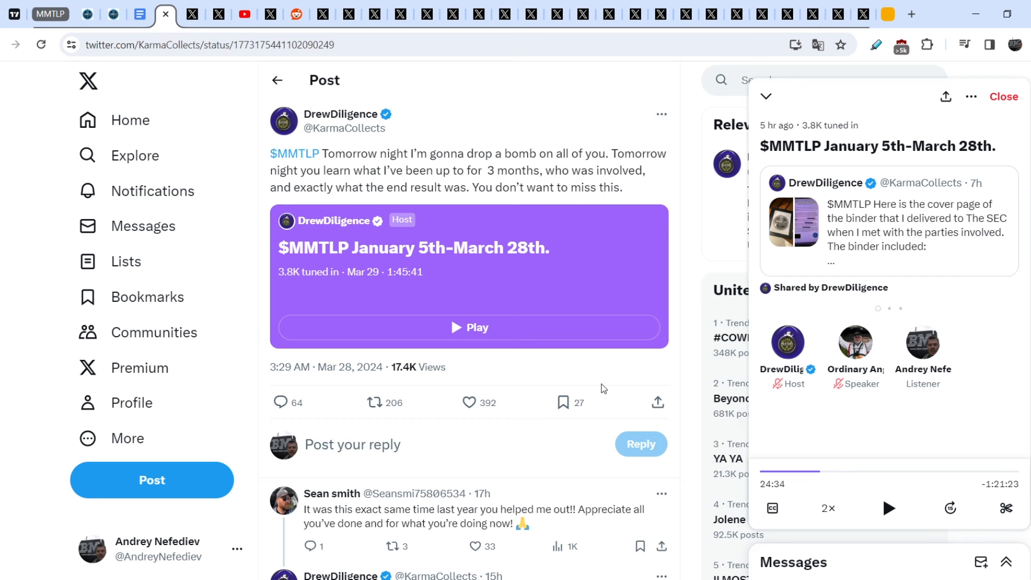
pyautogui.moveTo(683, 371)
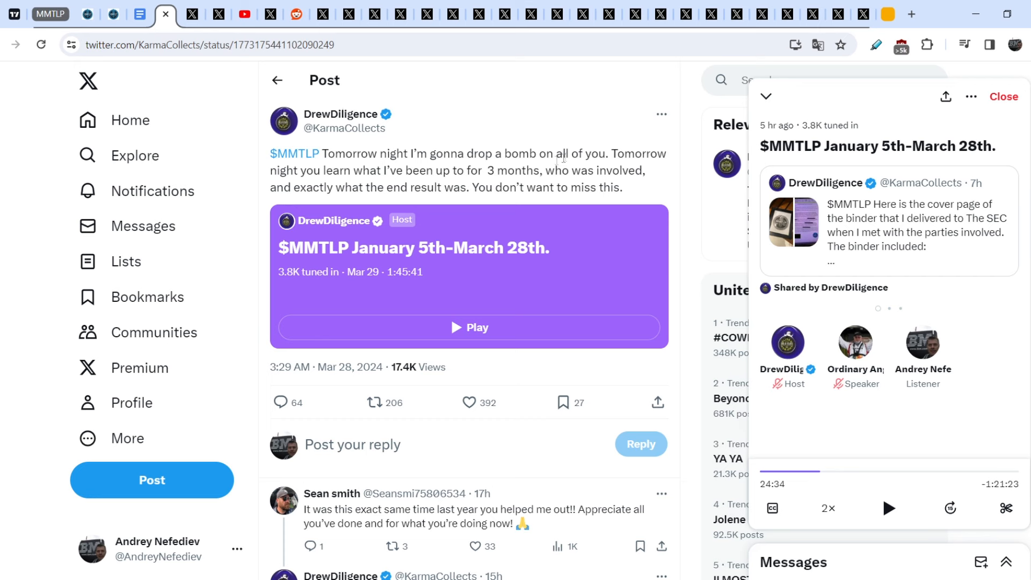
pyautogui.moveTo(308, 167)
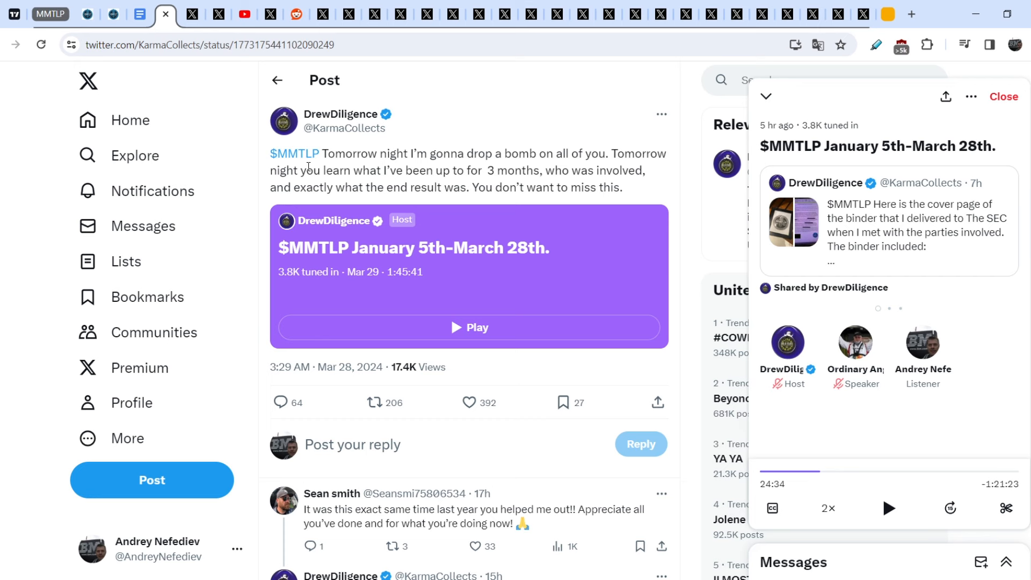
pyautogui.moveTo(447, 264)
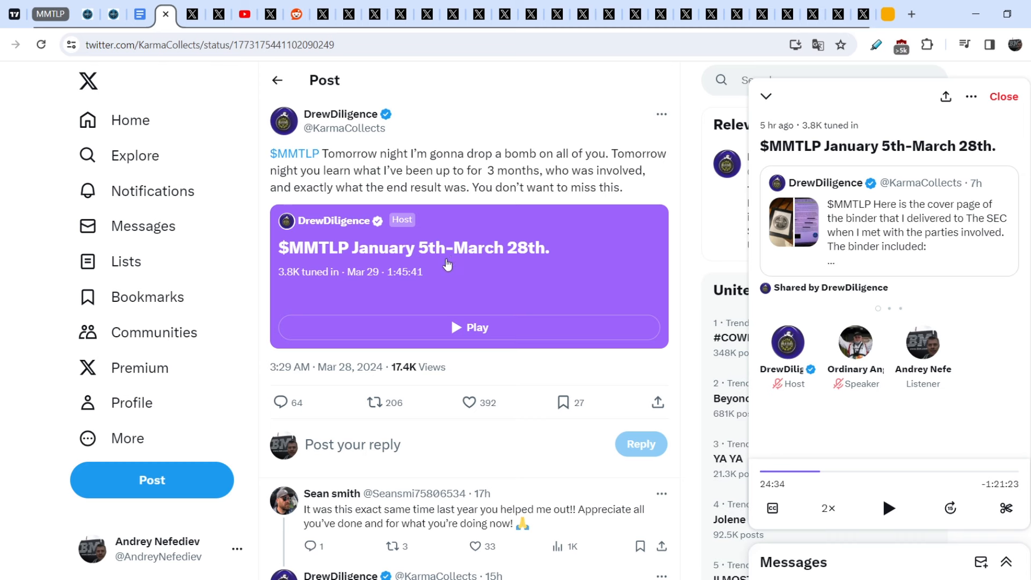
pyautogui.moveTo(439, 257)
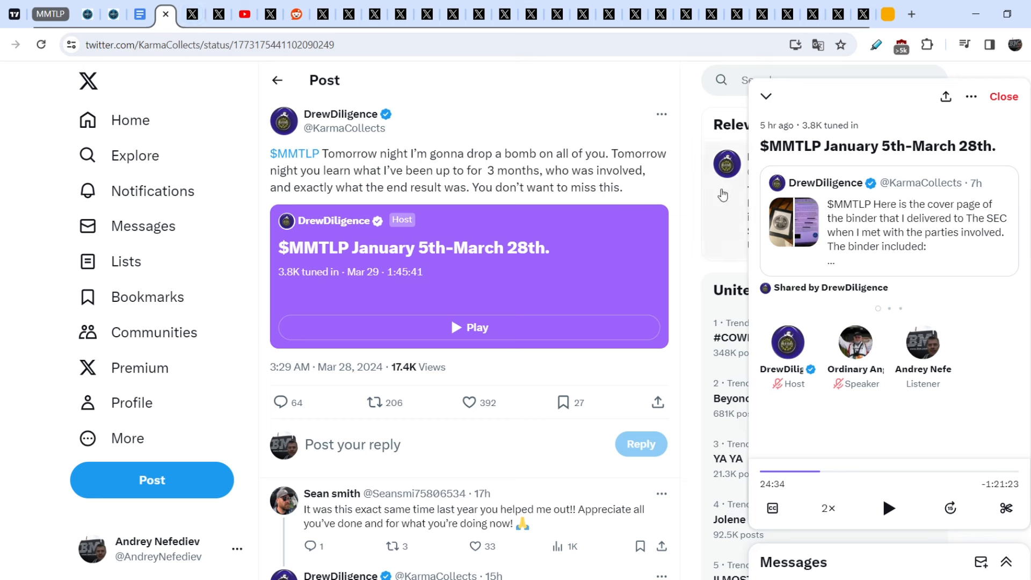
pyautogui.moveTo(684, 227)
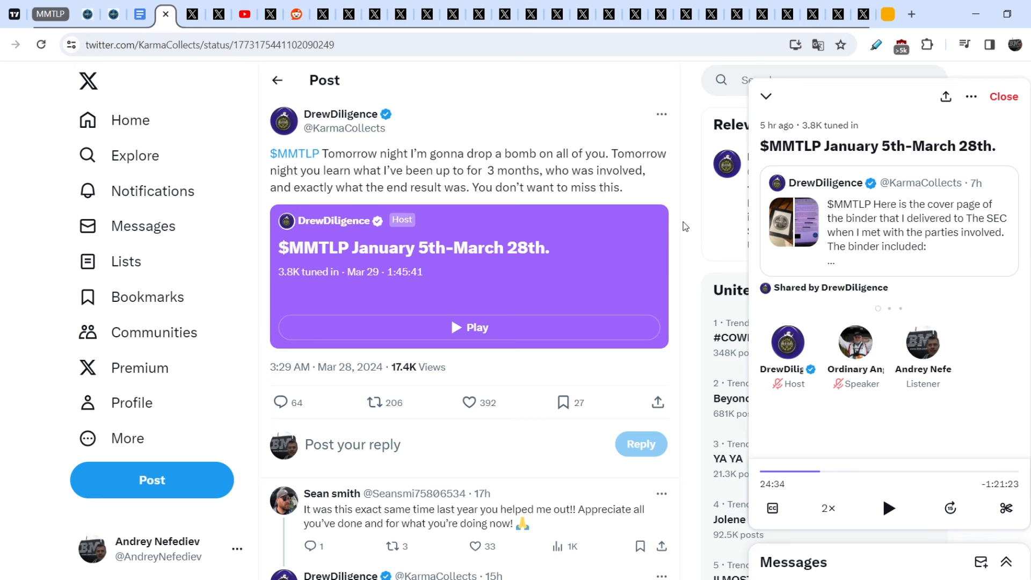
pyautogui.moveTo(689, 222)
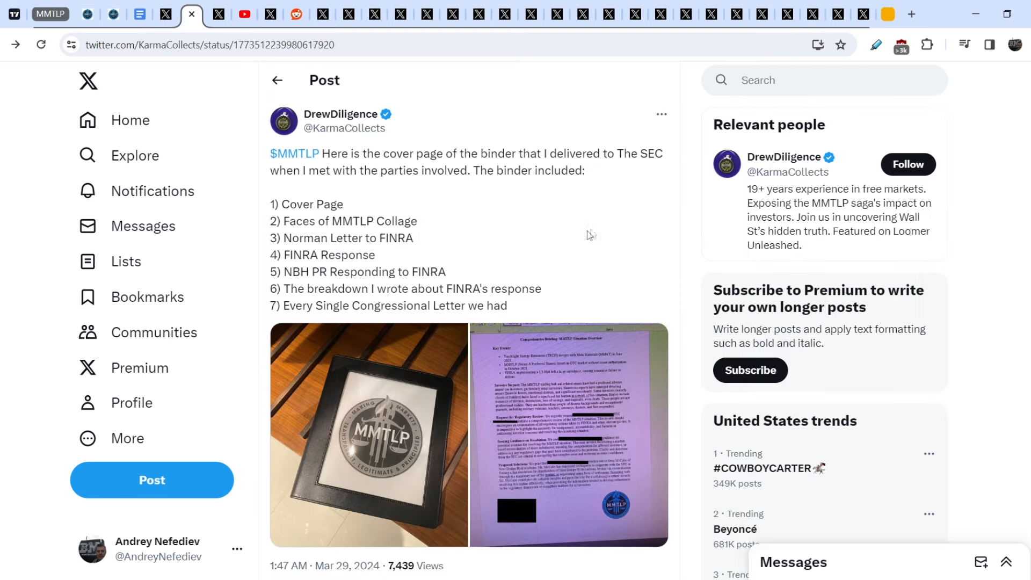
pyautogui.moveTo(593, 227)
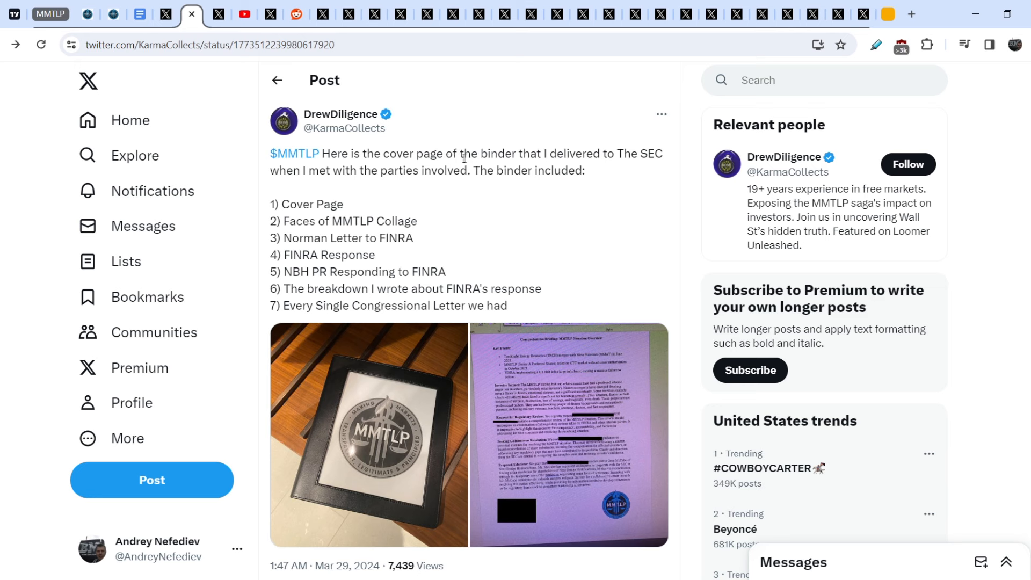
pyautogui.moveTo(590, 193)
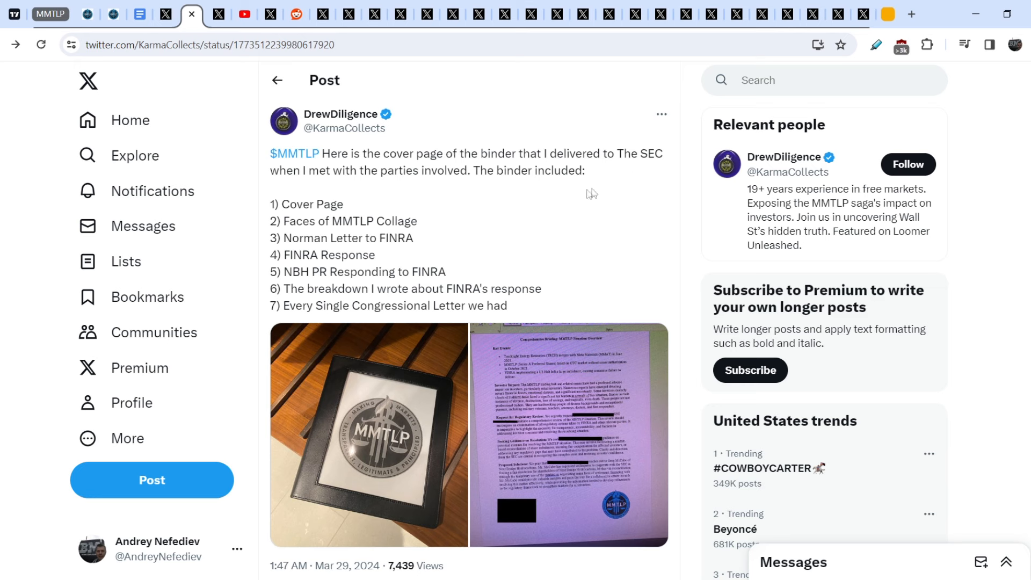
pyautogui.moveTo(413, 189)
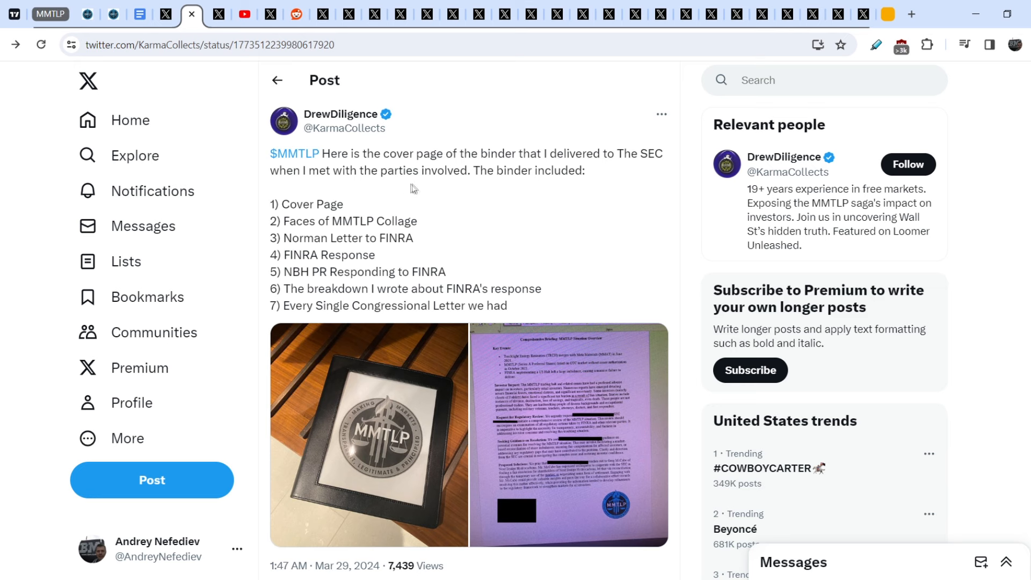
pyautogui.moveTo(567, 184)
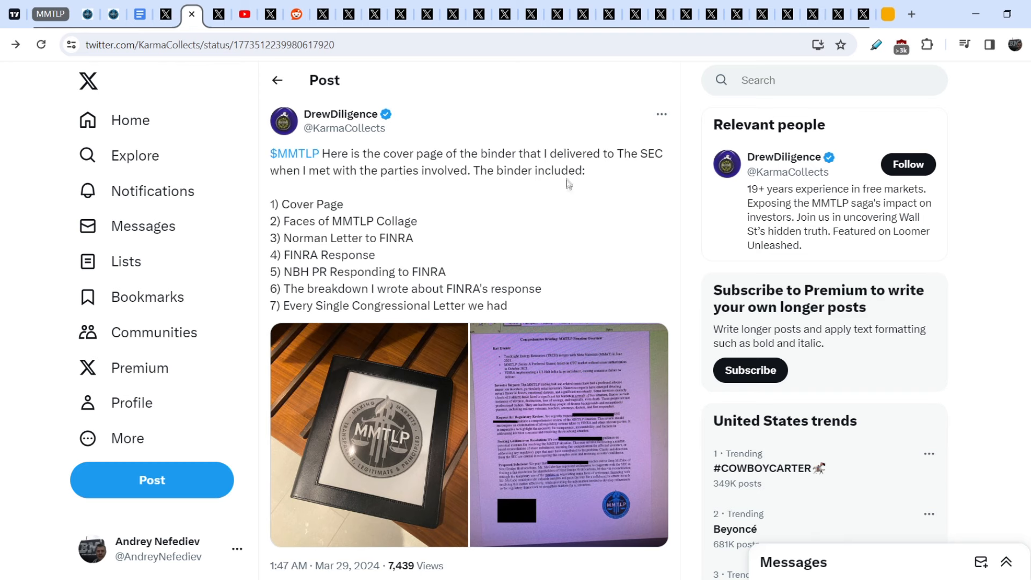
pyautogui.moveTo(273, 218)
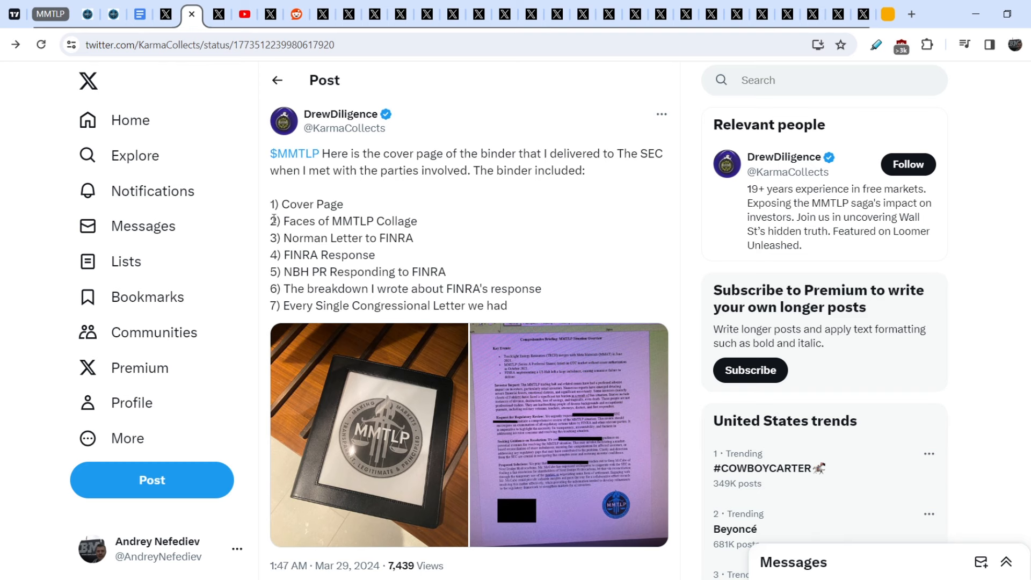
pyautogui.moveTo(440, 224)
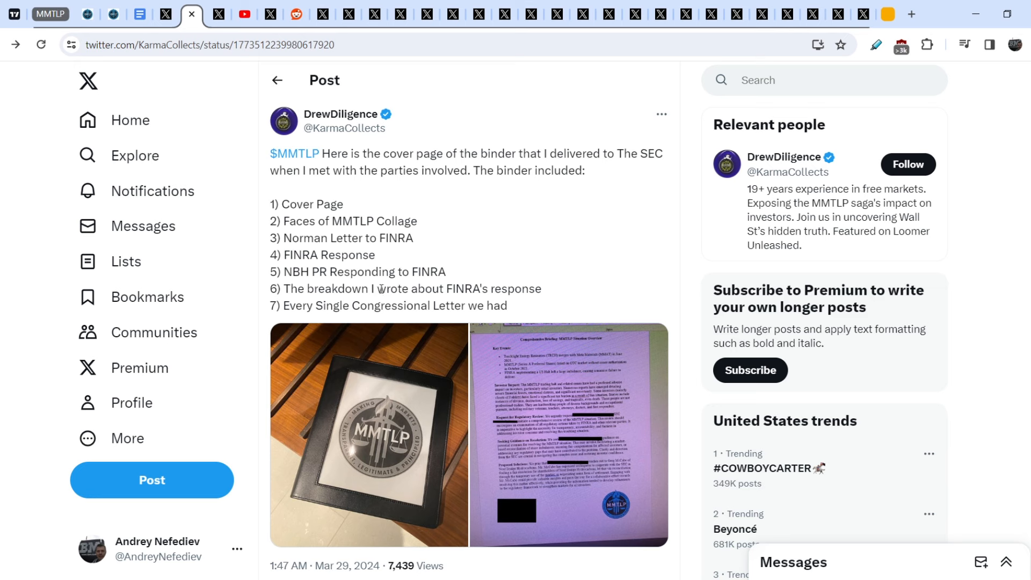
pyautogui.moveTo(317, 309)
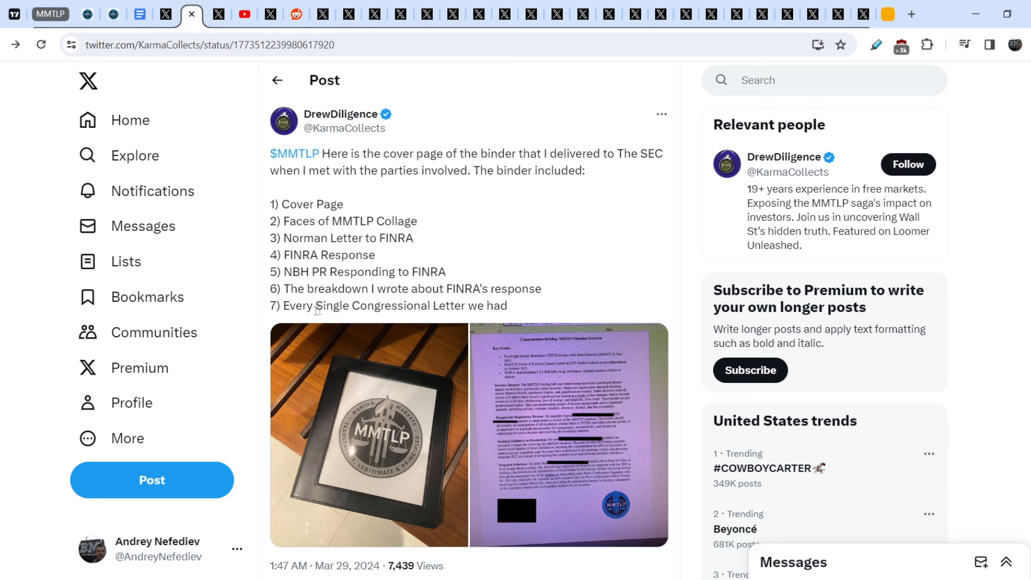
pyautogui.moveTo(318, 310)
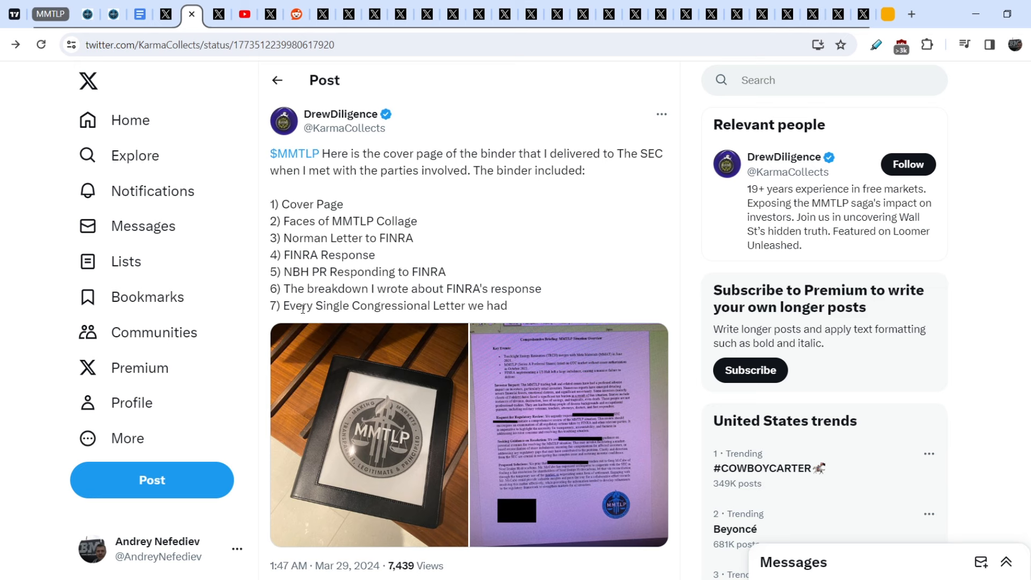
pyautogui.scroll(-3)
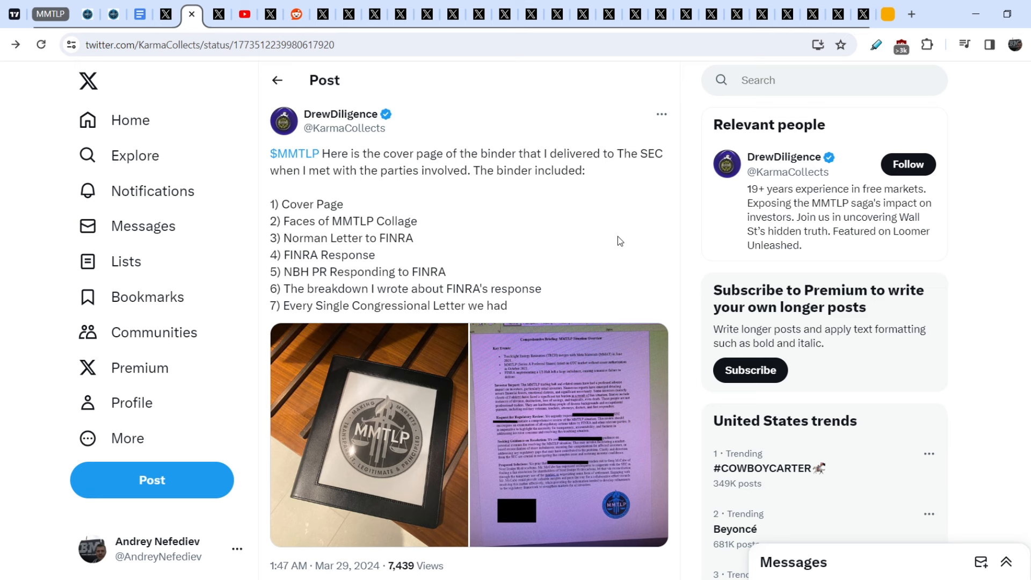
pyautogui.moveTo(655, 263)
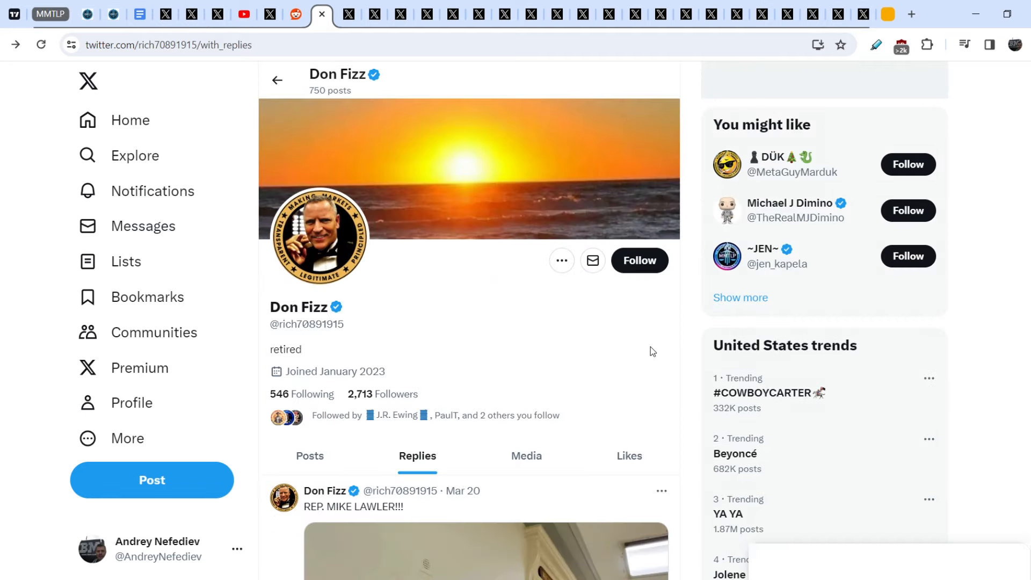
# Scroll down the 'That's A Wrap…NAILED IT!!!' post to show the trip stats and hammer image
pyautogui.scroll(-3)
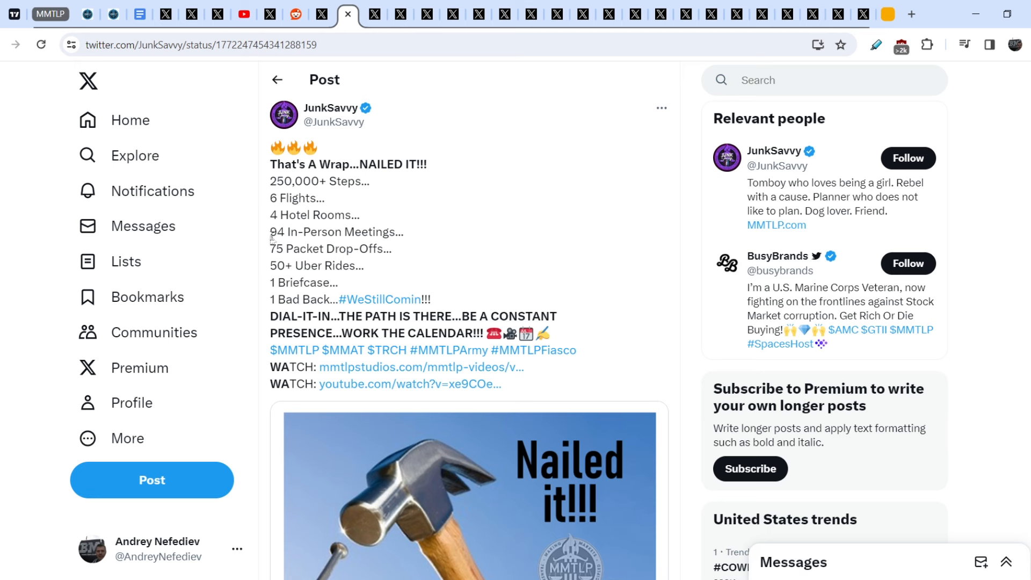
pyautogui.tripleClick(335, 232)
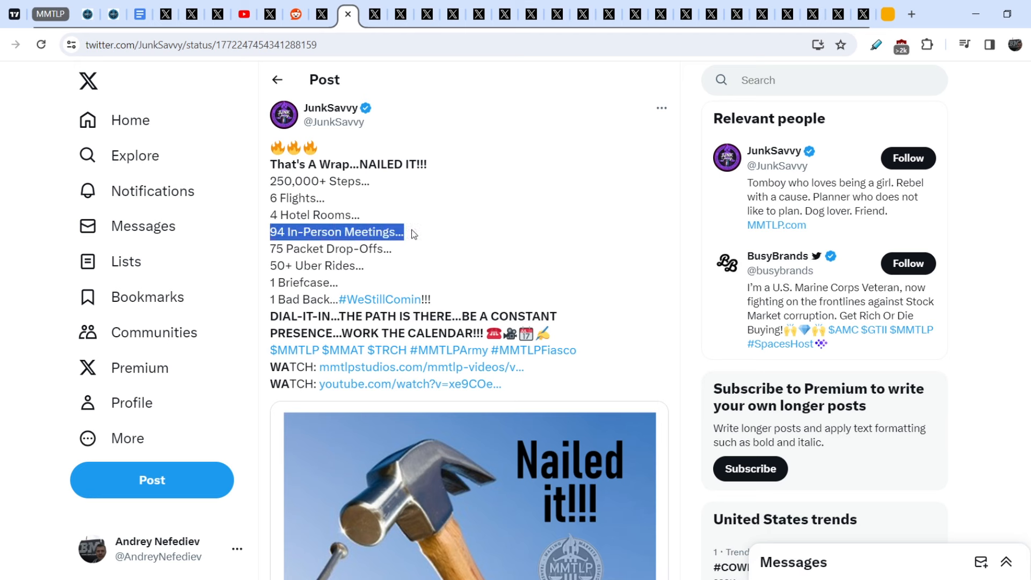
pyautogui.moveTo(266, 253)
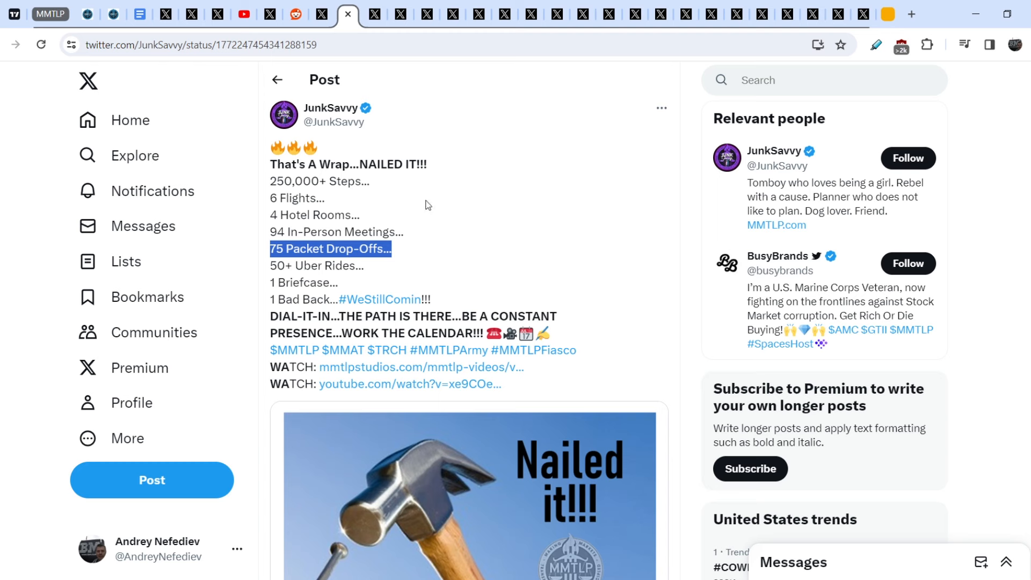
pyautogui.moveTo(298, 34)
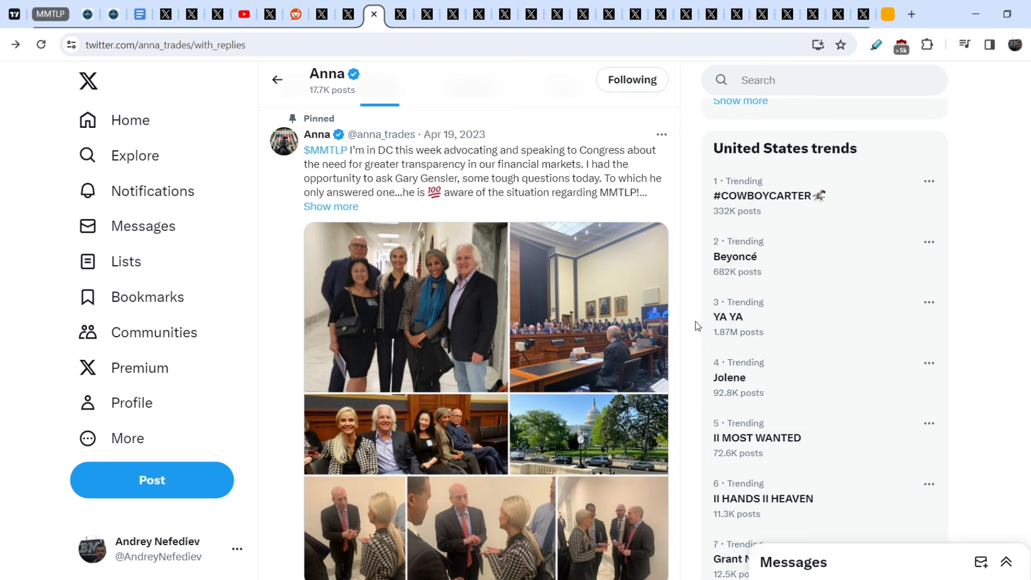
pyautogui.moveTo(684, 346)
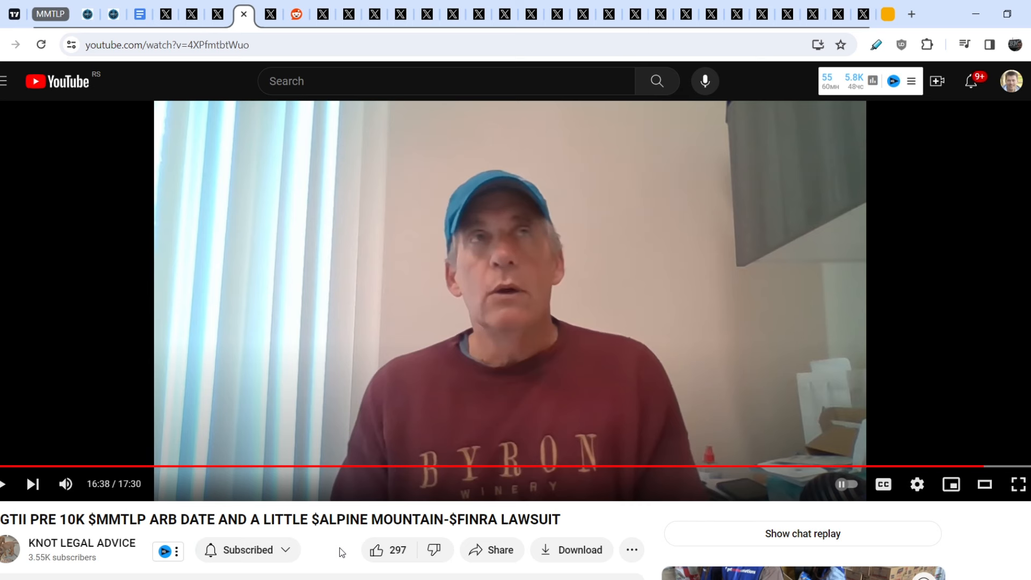
pyautogui.moveTo(345, 552)
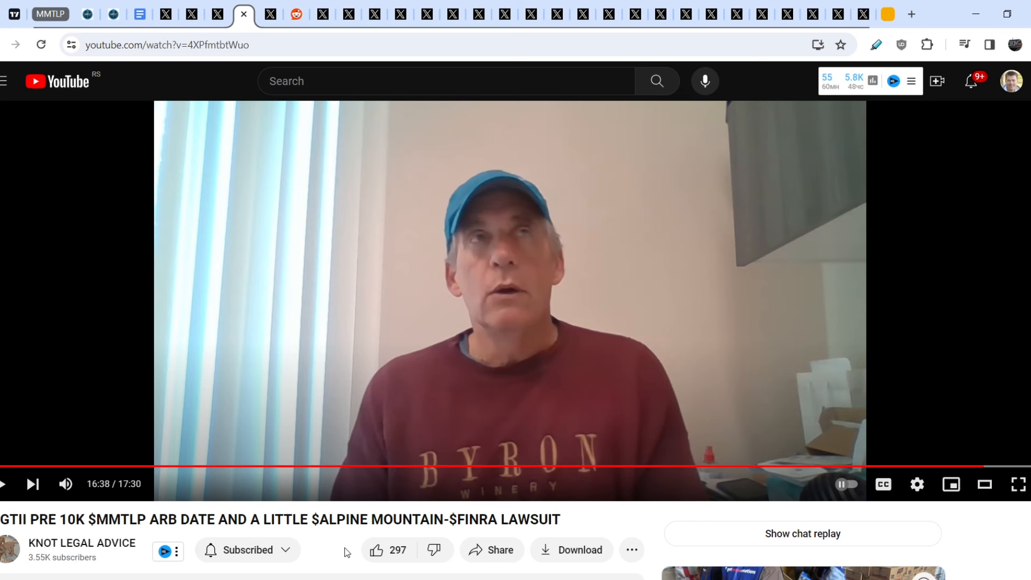
pyautogui.moveTo(608, 200)
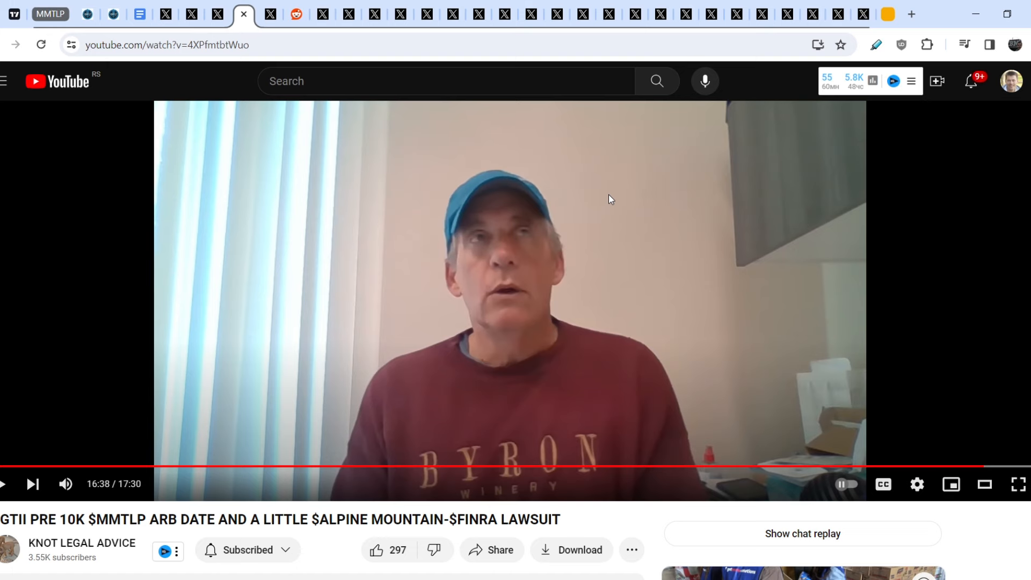
# Leave the YouTube video and switch to the tab with Rare DD's Kirsten Wegner post
pyautogui.click(270, 14)
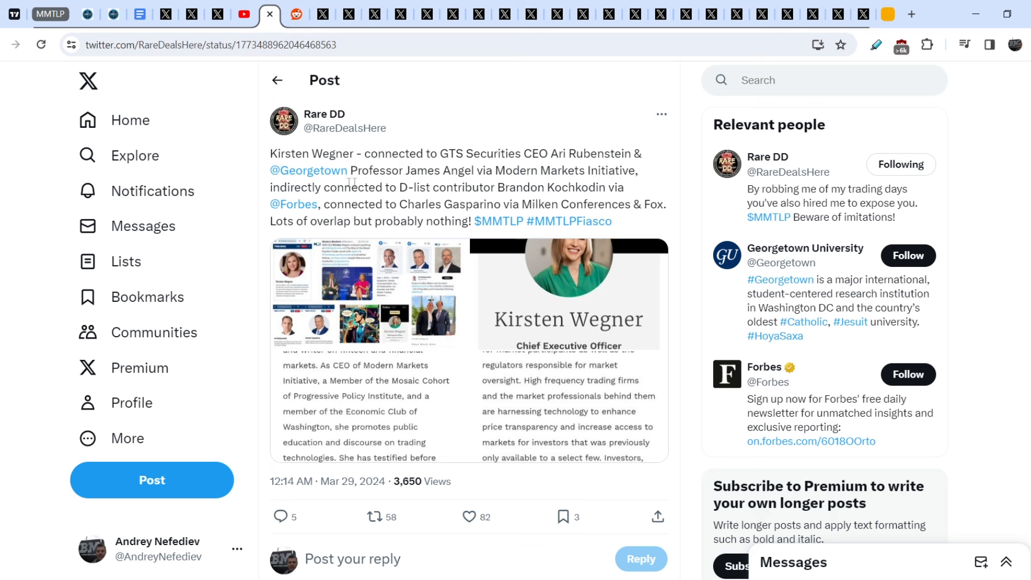
pyautogui.moveTo(479, 169)
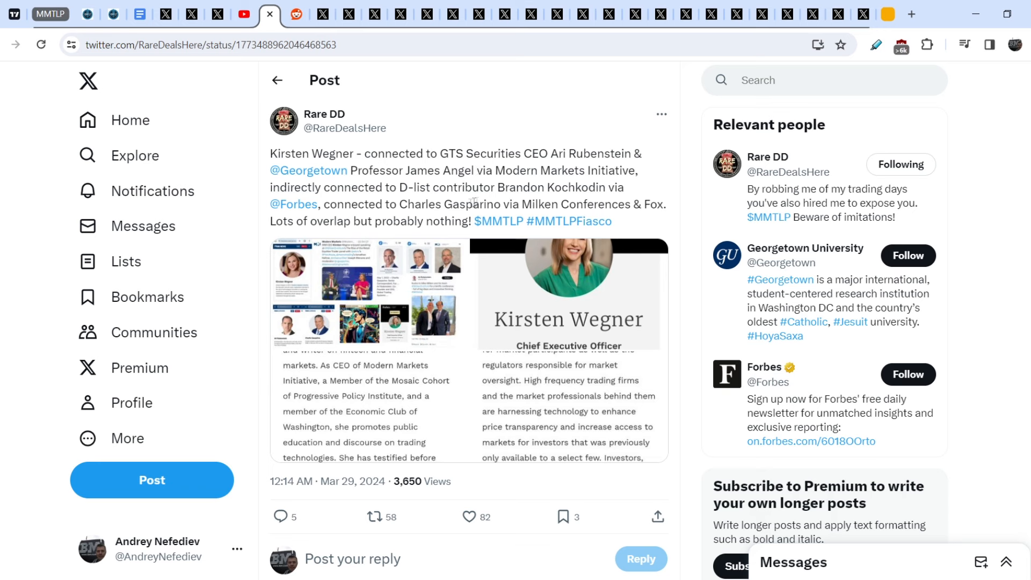
pyautogui.moveTo(323, 207)
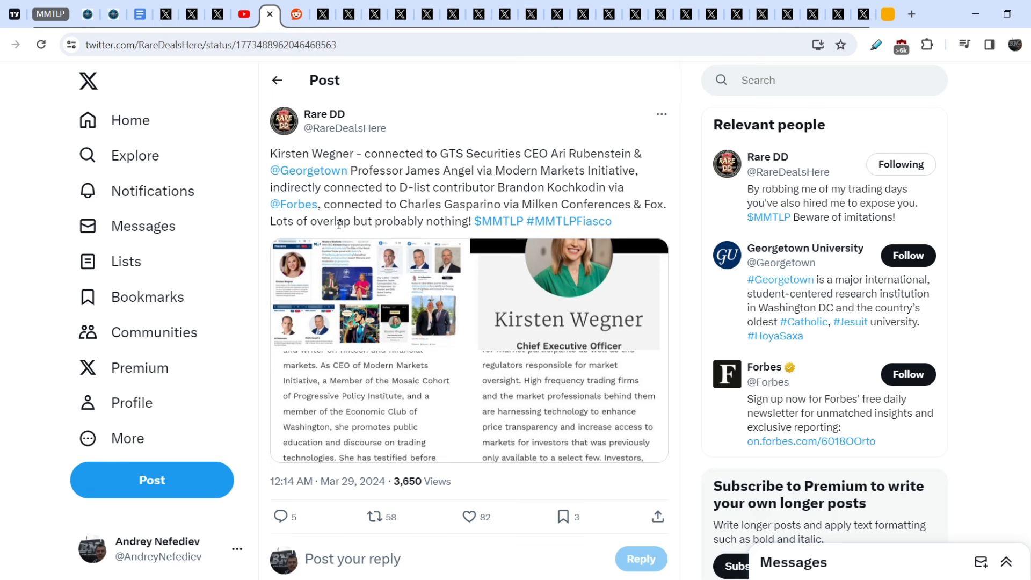
pyautogui.moveTo(500, 326)
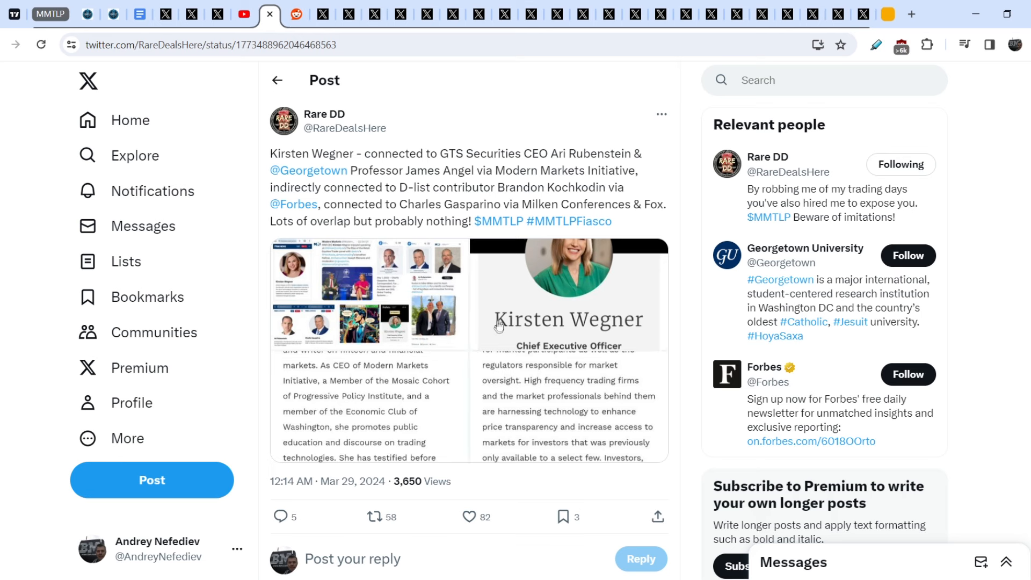
pyautogui.moveTo(454, 353)
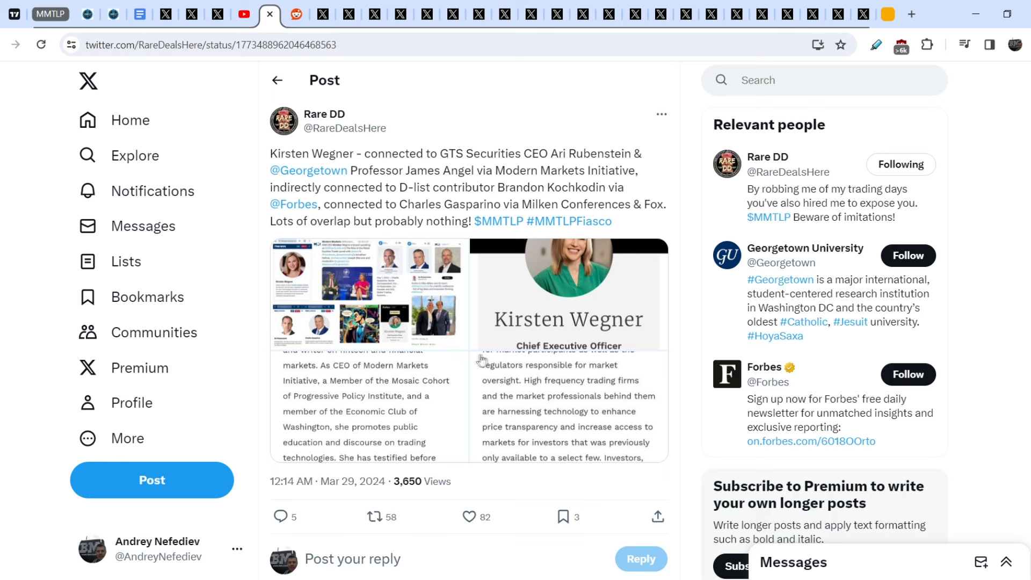
pyautogui.moveTo(533, 373)
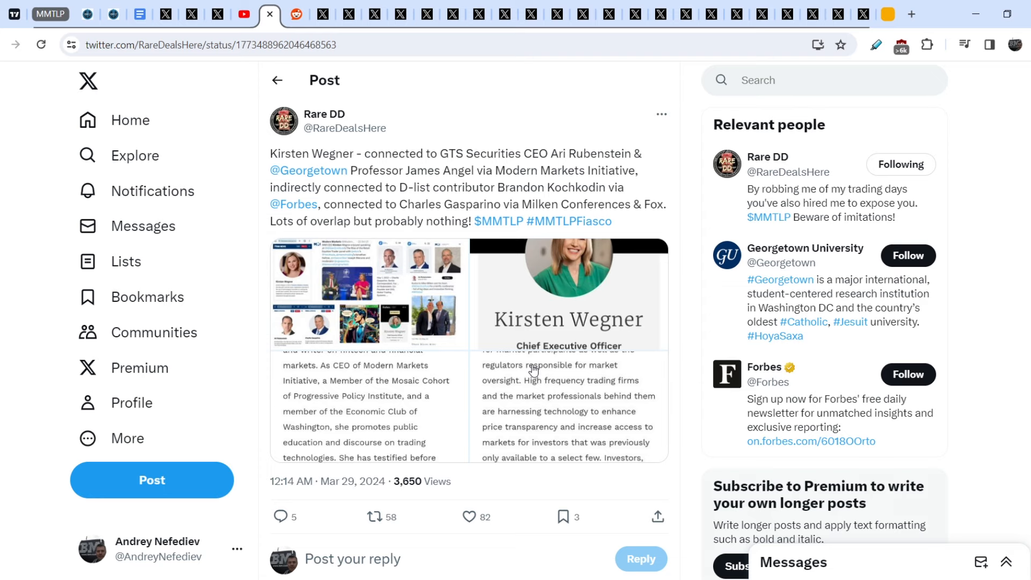
pyautogui.scroll(-3)
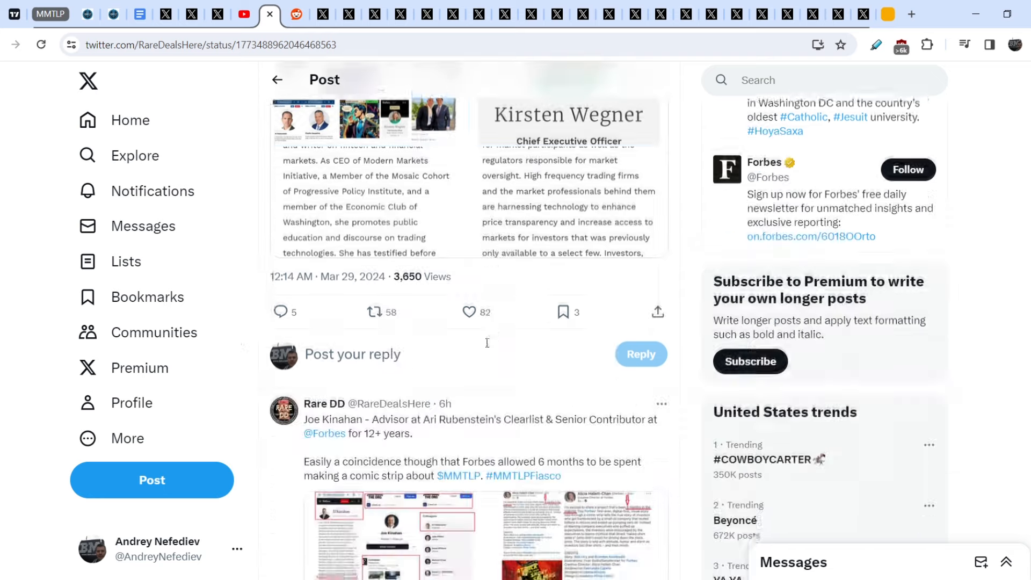
# Scroll to Rare DD's image collage reply and the Ordinary Angler Outdoors reply beneath it
pyautogui.scroll(-3)
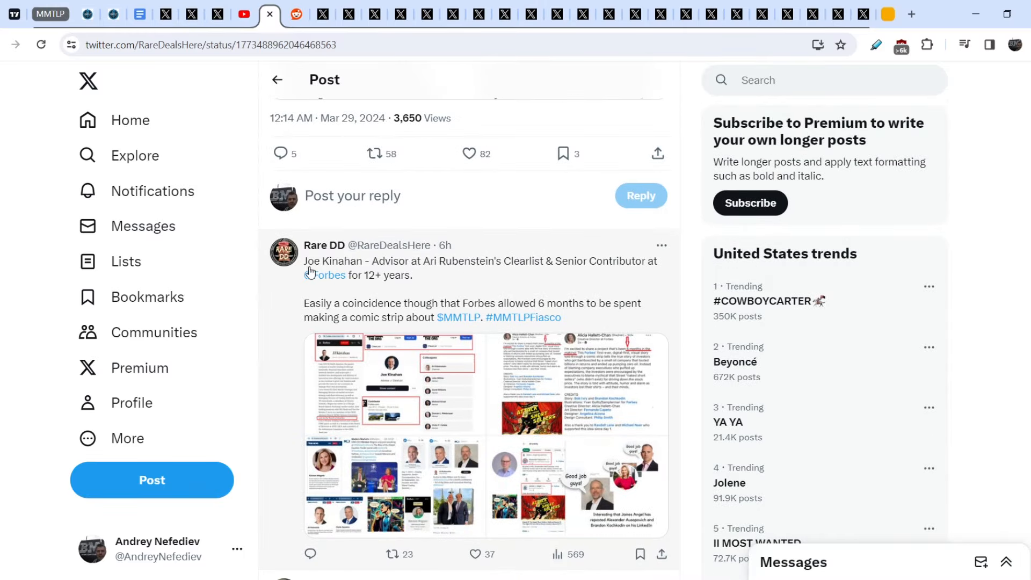
pyautogui.moveTo(397, 272)
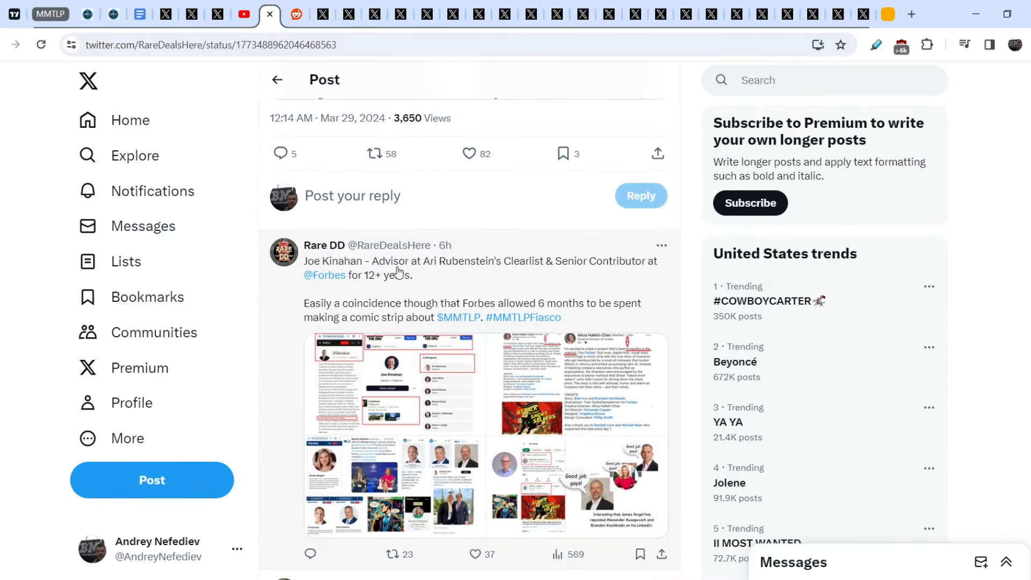
pyautogui.moveTo(508, 282)
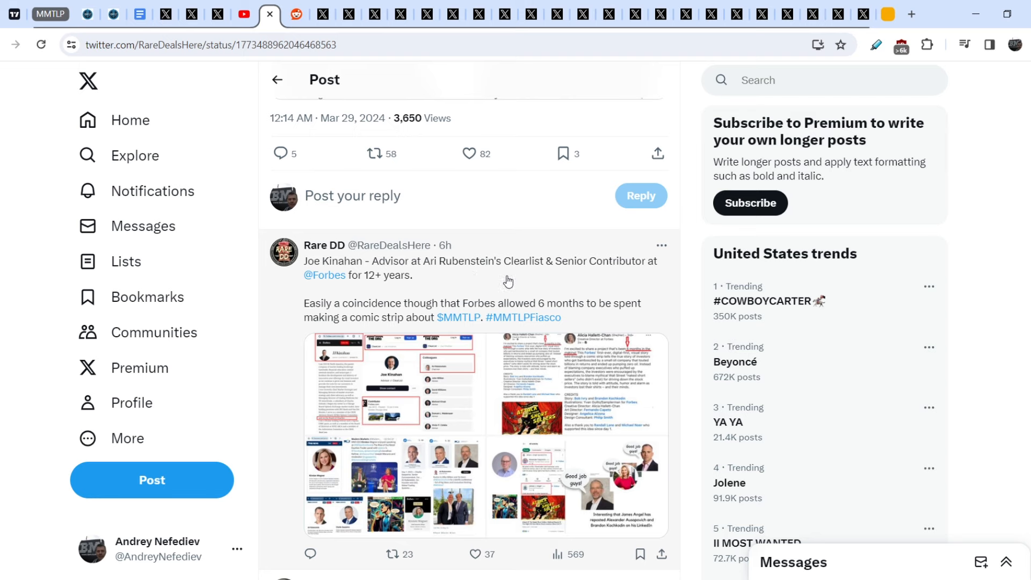
pyautogui.moveTo(406, 293)
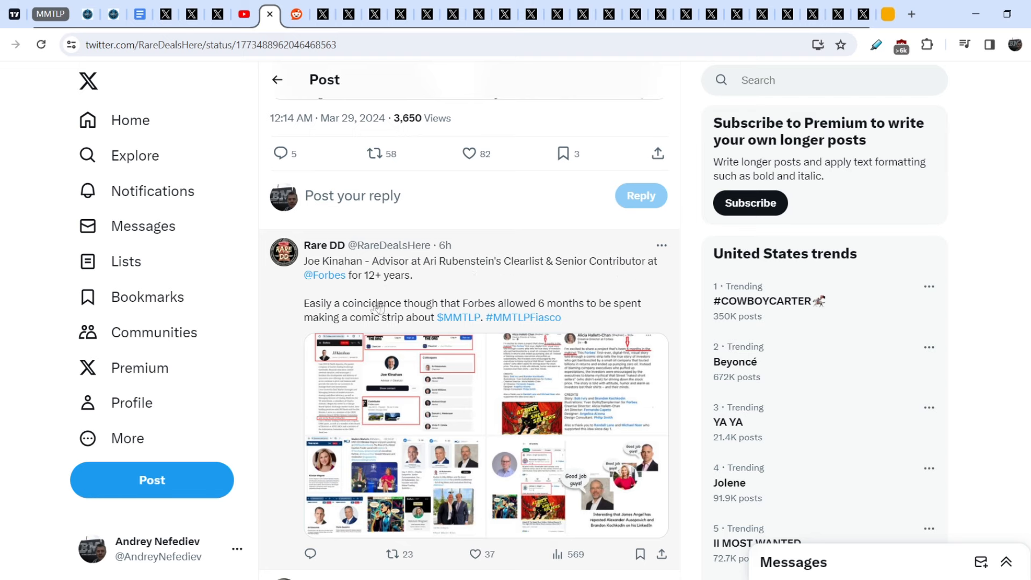
pyautogui.scroll(-3)
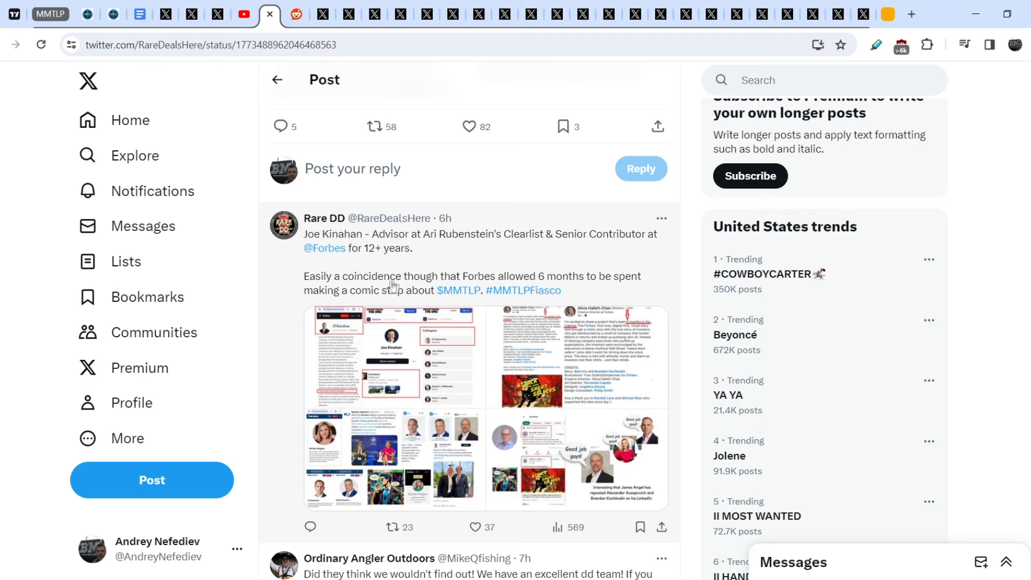
pyautogui.moveTo(602, 287)
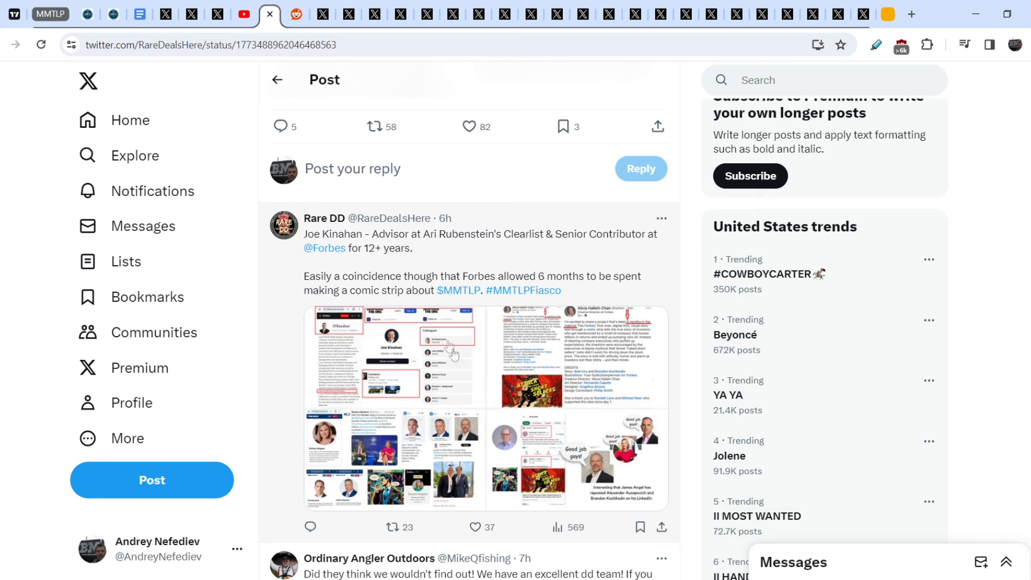
pyautogui.moveTo(686, 433)
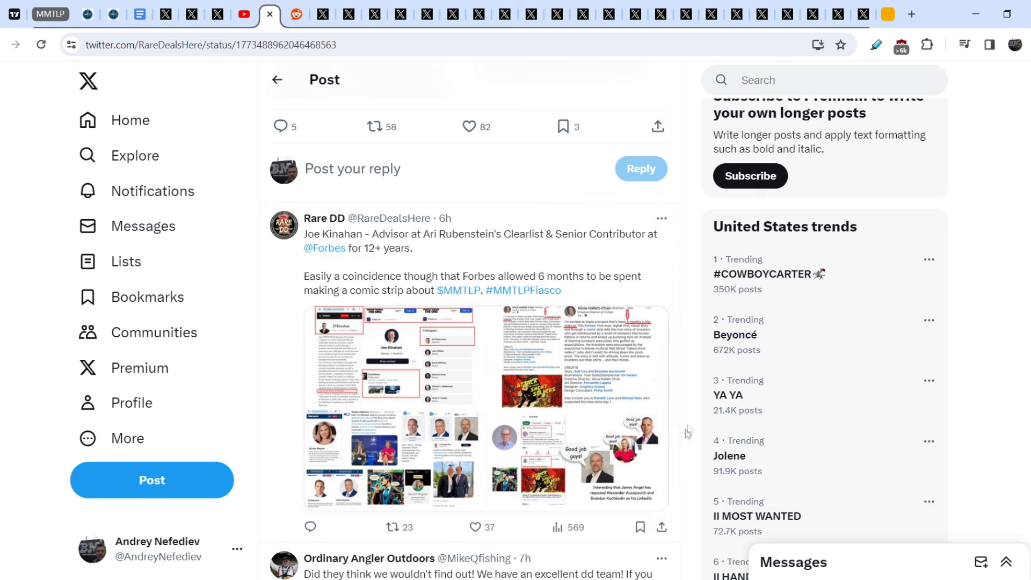
pyautogui.moveTo(691, 448)
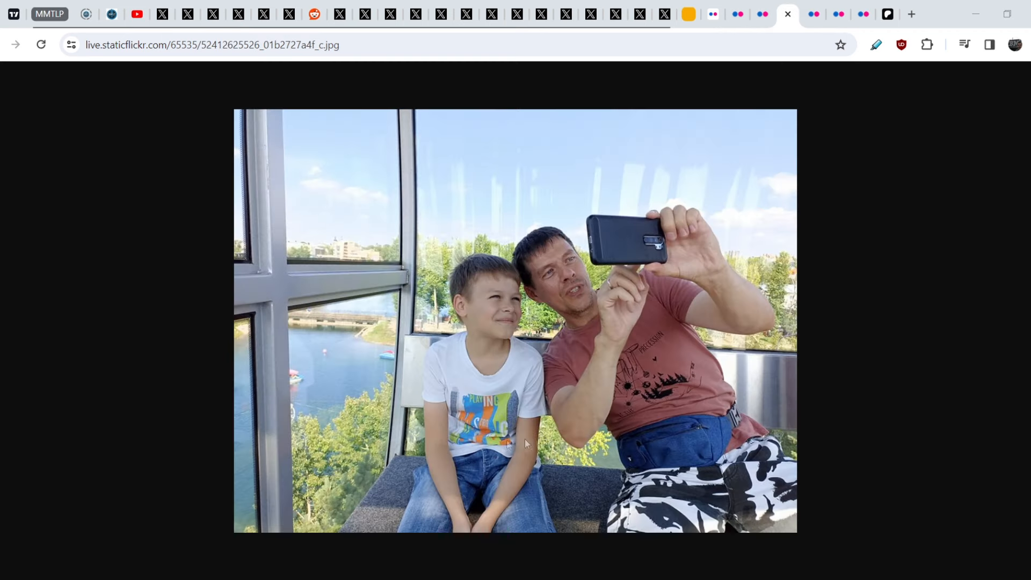
pyautogui.moveTo(765, 108)
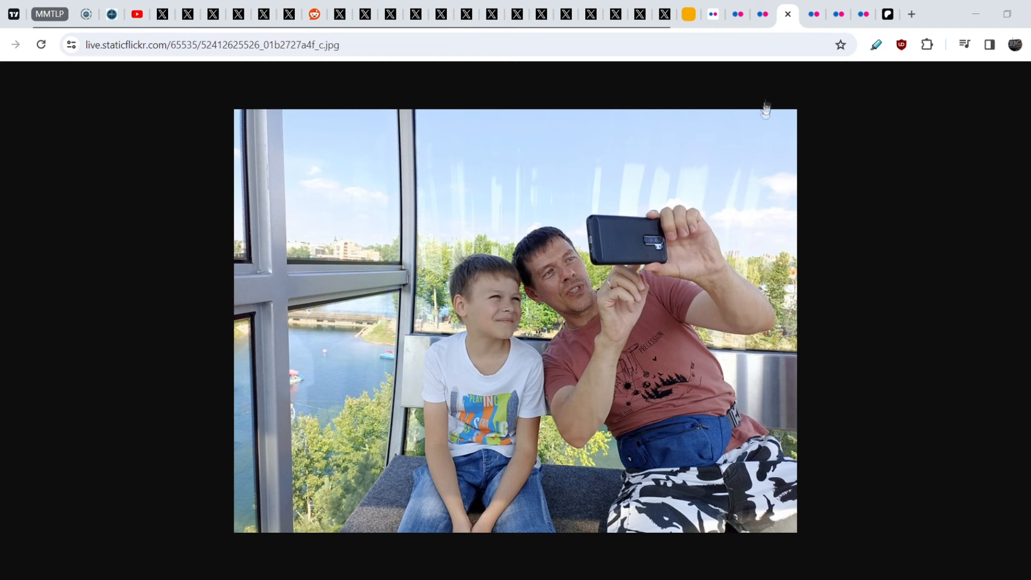
pyautogui.moveTo(774, 77)
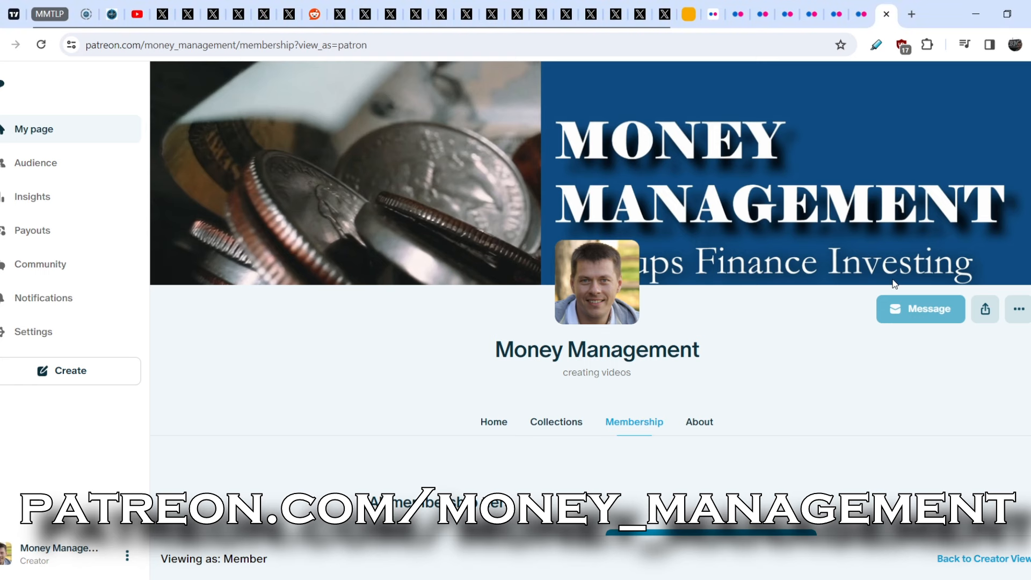
# Scroll to the $5 General Supporter and $35 Discord Access tiers, then show the photo of the man with two boys
pyautogui.scroll(-3)
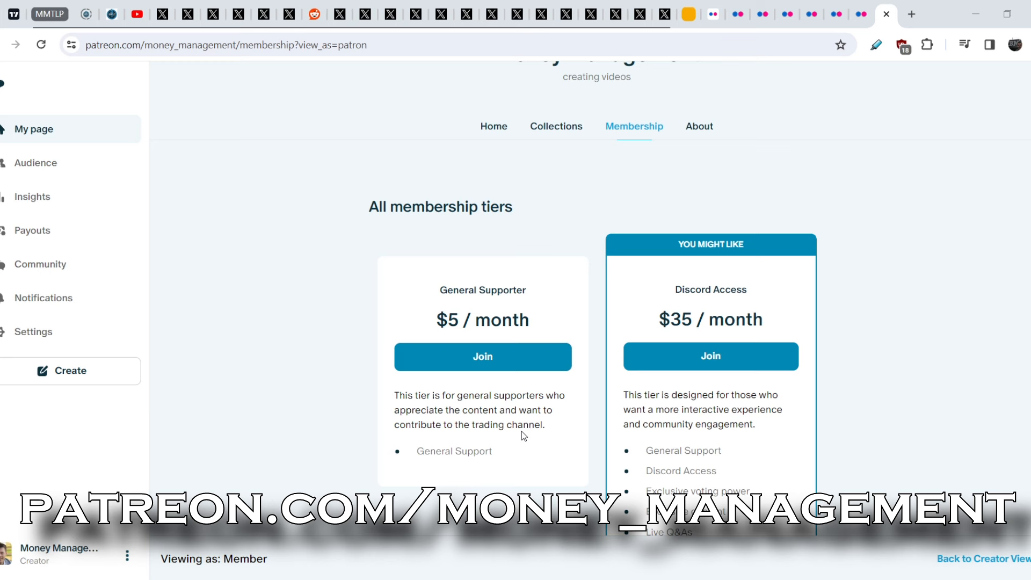
pyautogui.moveTo(523, 431)
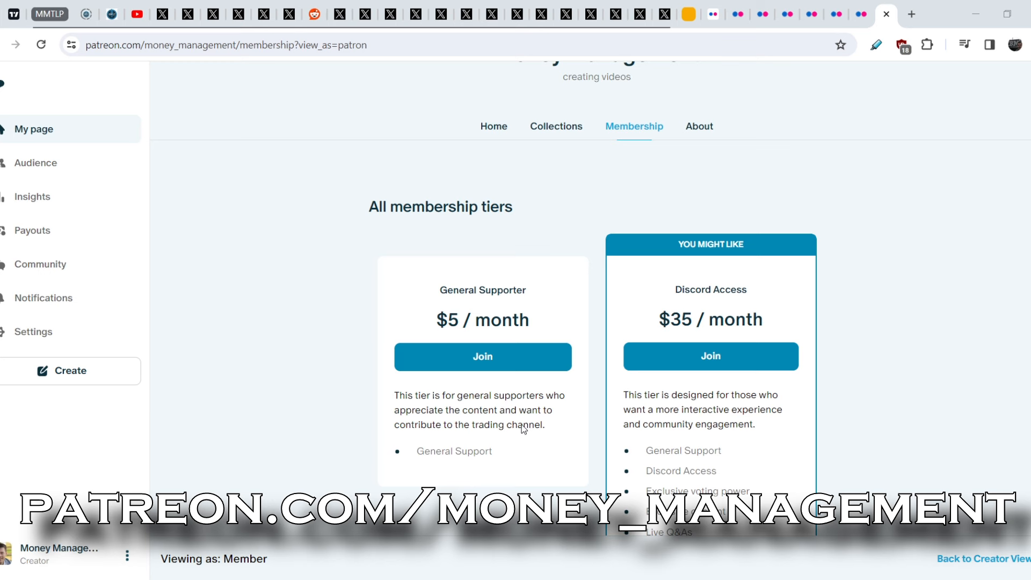
pyautogui.moveTo(551, 321)
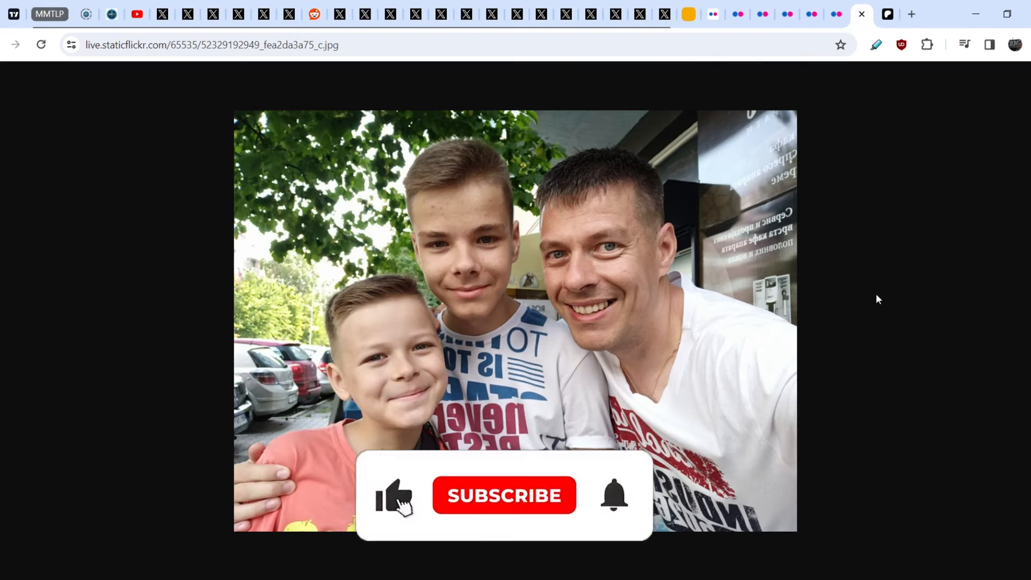
pyautogui.click(504, 495)
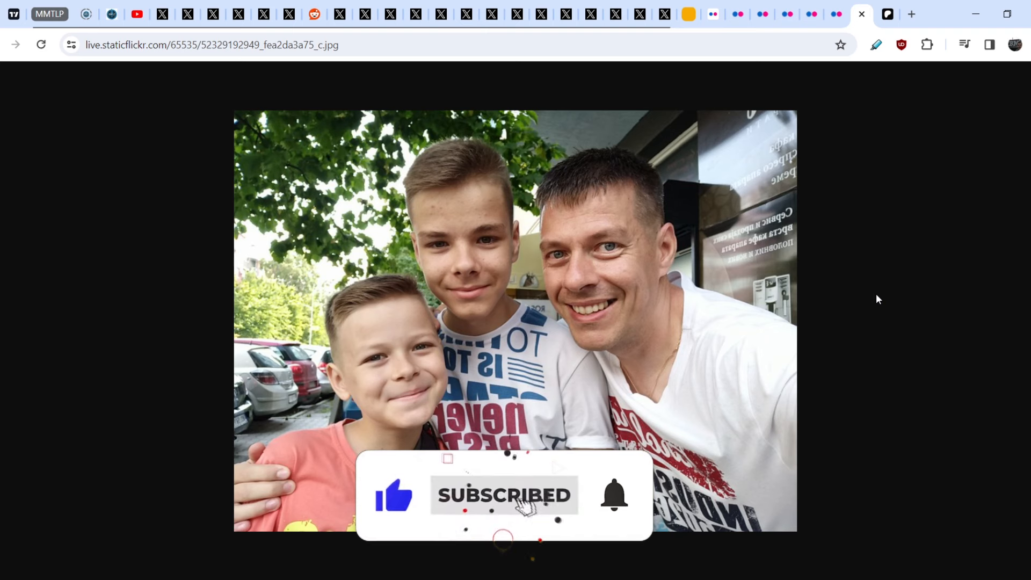